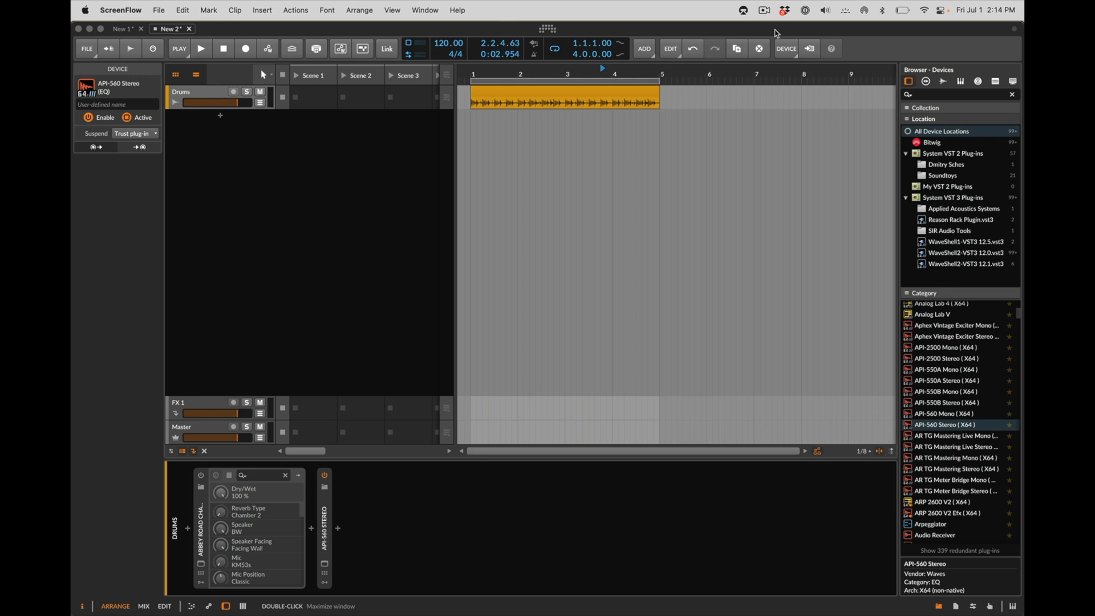
pyautogui.moveTo(495, 343)
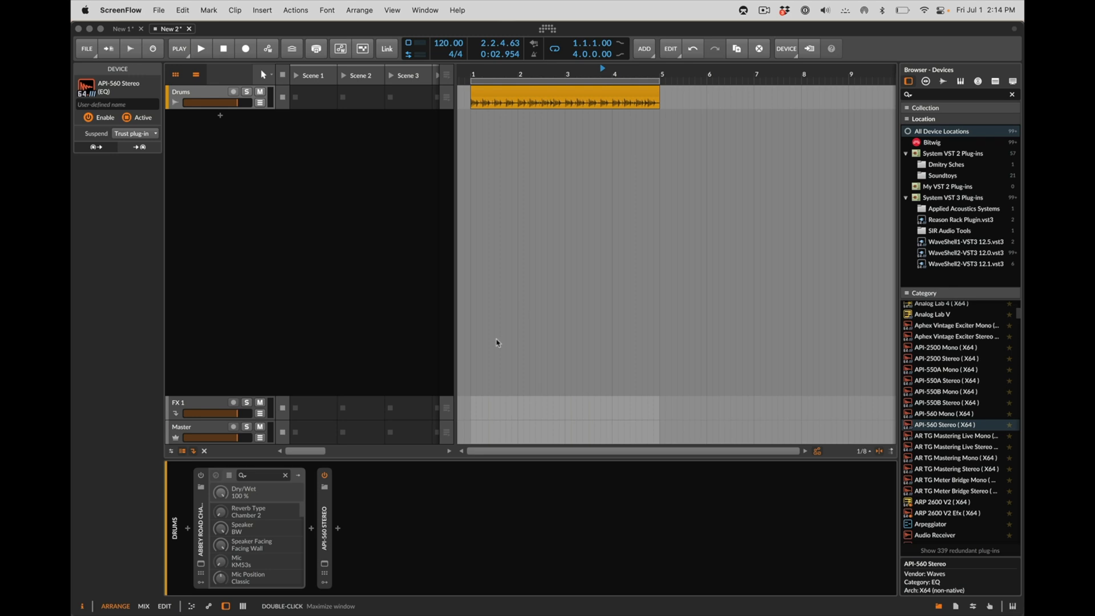
# Bring up the Abbey Road Chambers reverb window, lower Dry/Wet and try another preset.
pyautogui.click(200, 565)
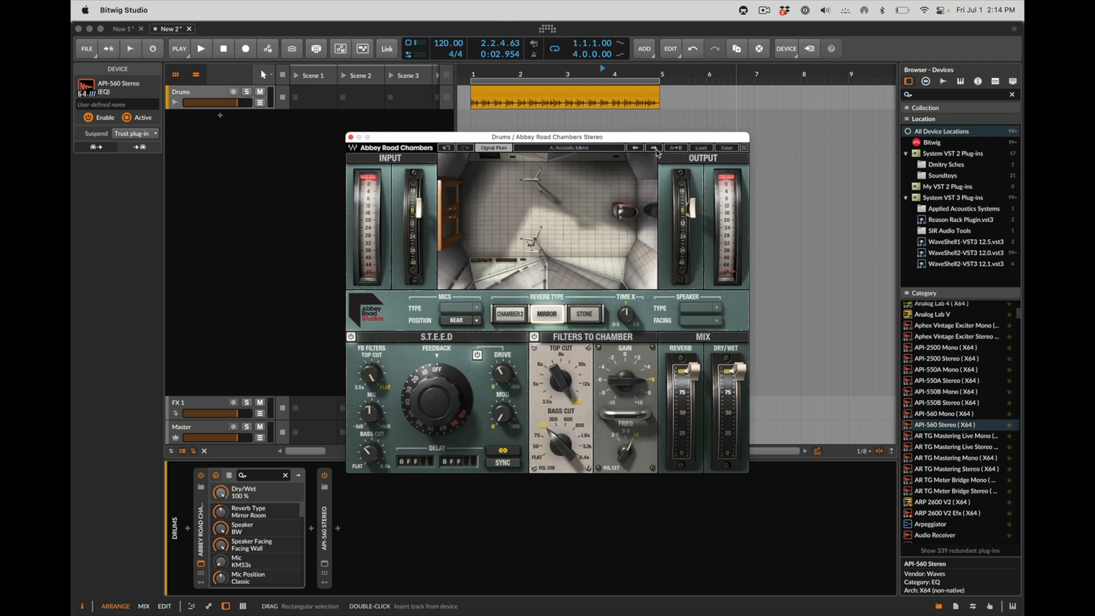
pyautogui.moveTo(727, 381); pyautogui.dragTo(736, 402)
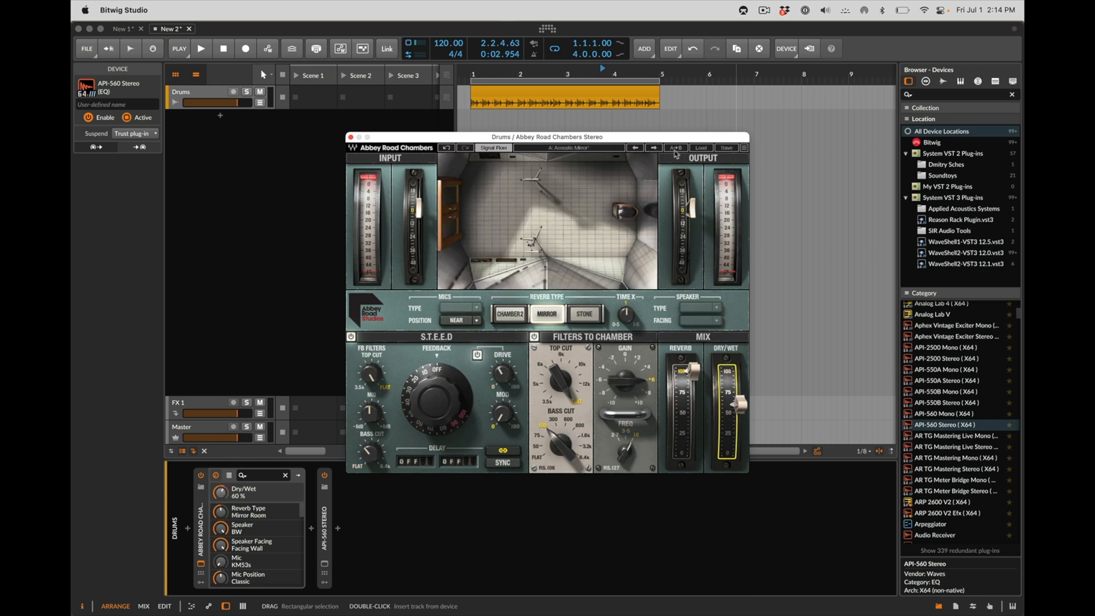
pyautogui.click(653, 147)
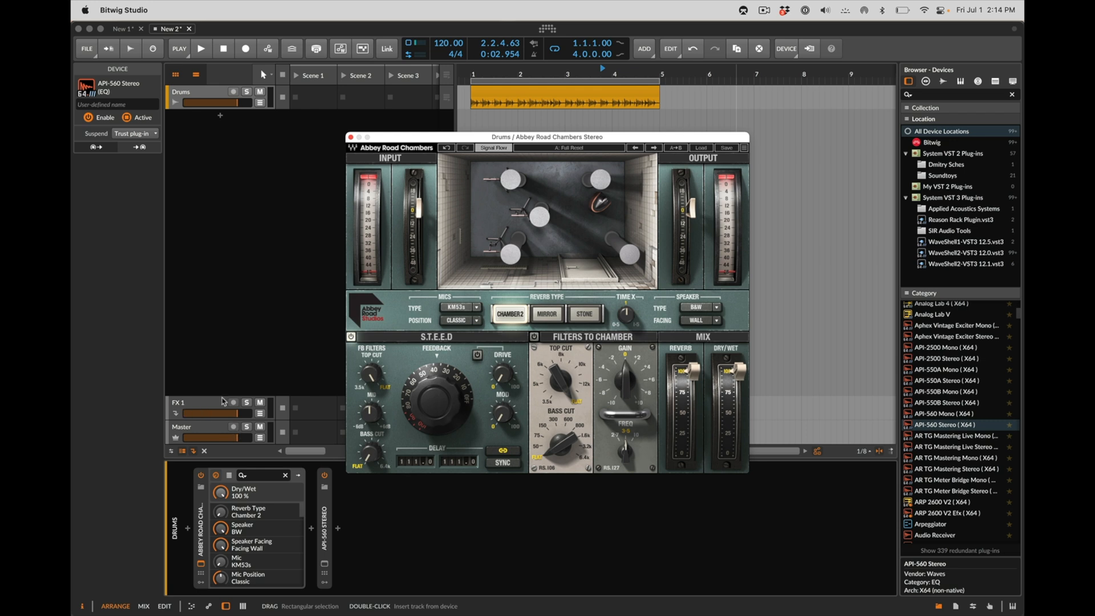
pyautogui.moveTo(308, 388)
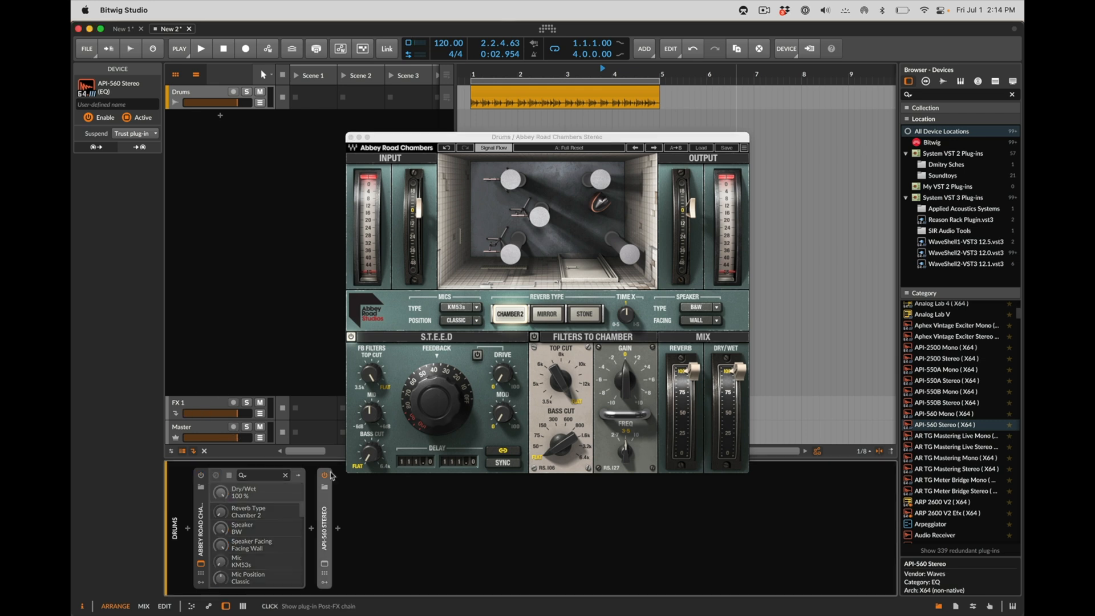
# Play the drum clip and settle on the Acoustic Mirror room at about 46% wet.
pyautogui.click(200, 48)
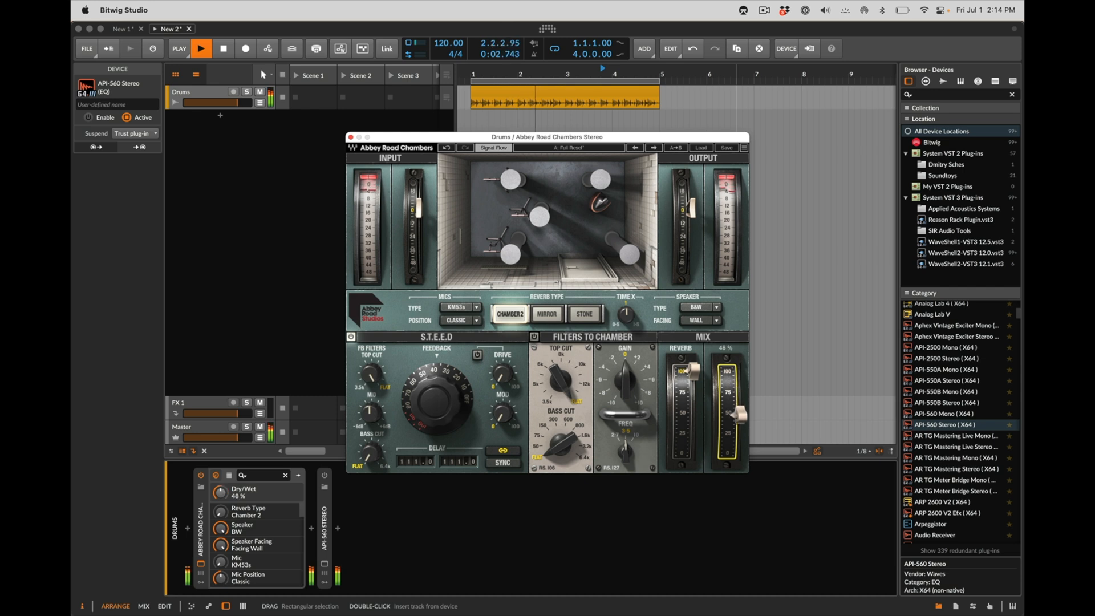
pyautogui.click(545, 313)
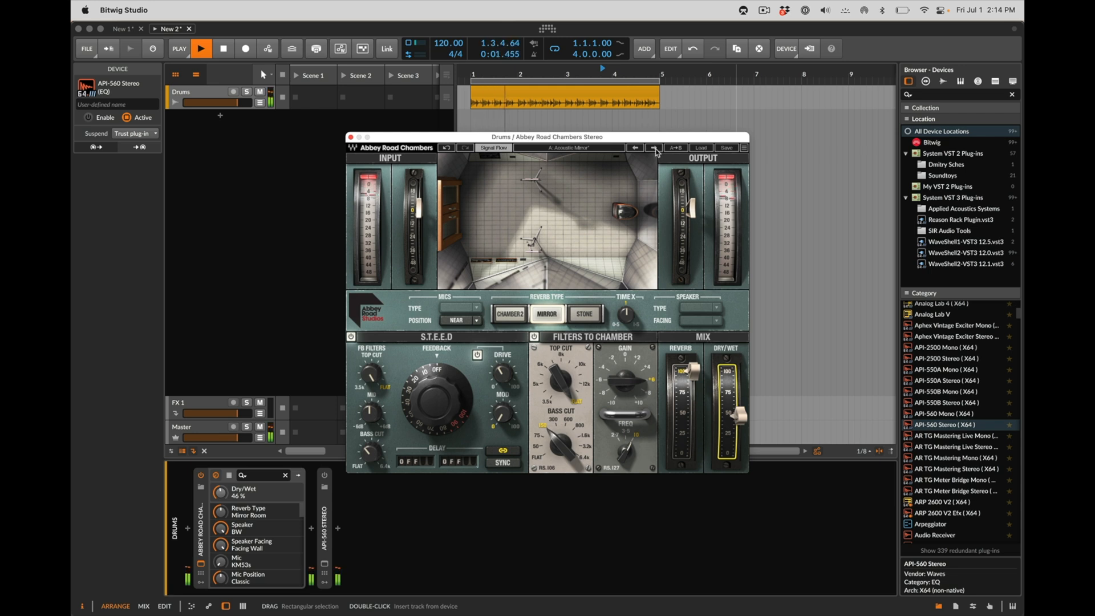
pyautogui.click(653, 148)
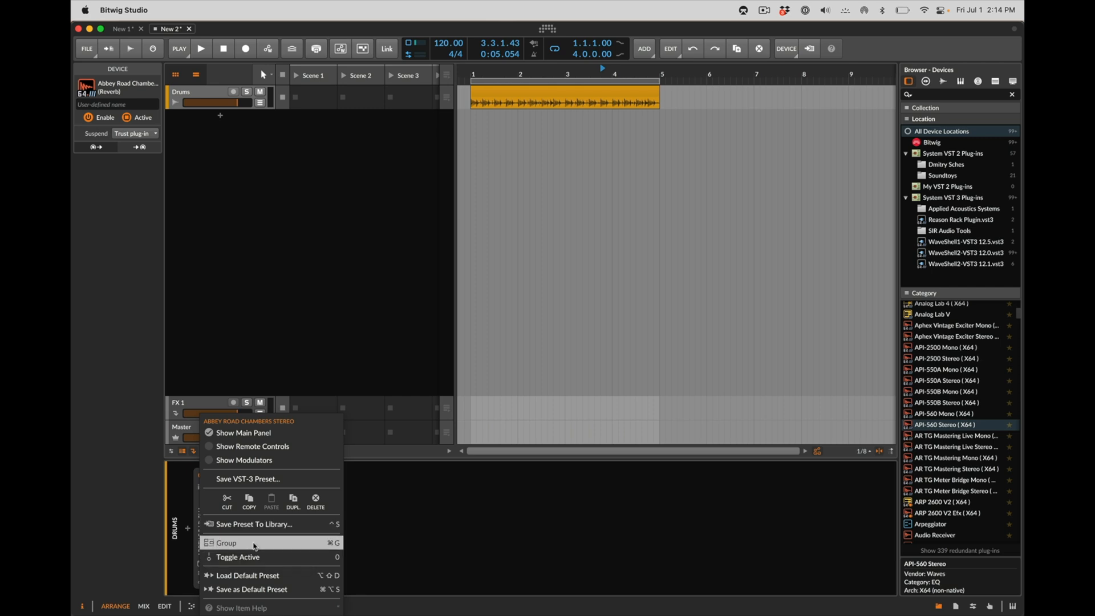
# Wrap the reverb in an FX Layer, then remove it so only API-560 Stereo remains on Drums.
pyautogui.click(226, 543)
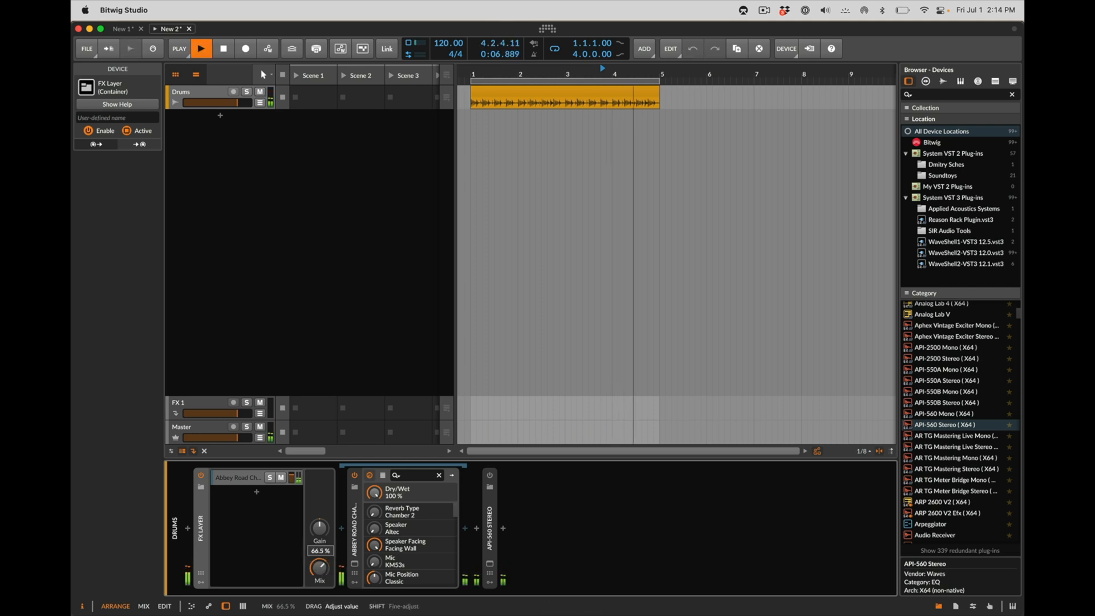
pyautogui.click(201, 48)
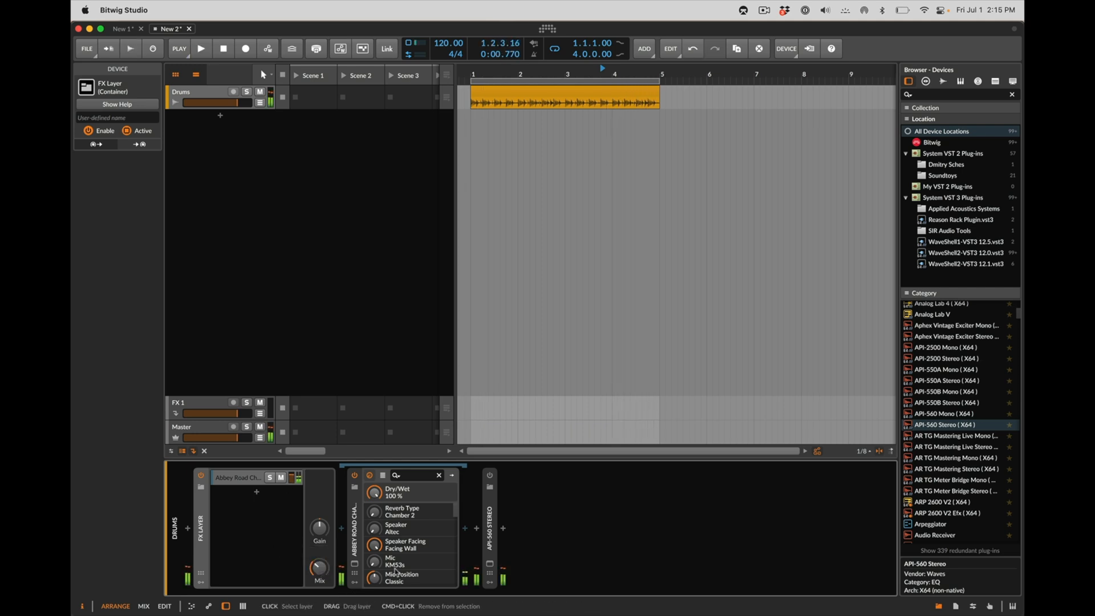
pyautogui.doubleClick(237, 477)
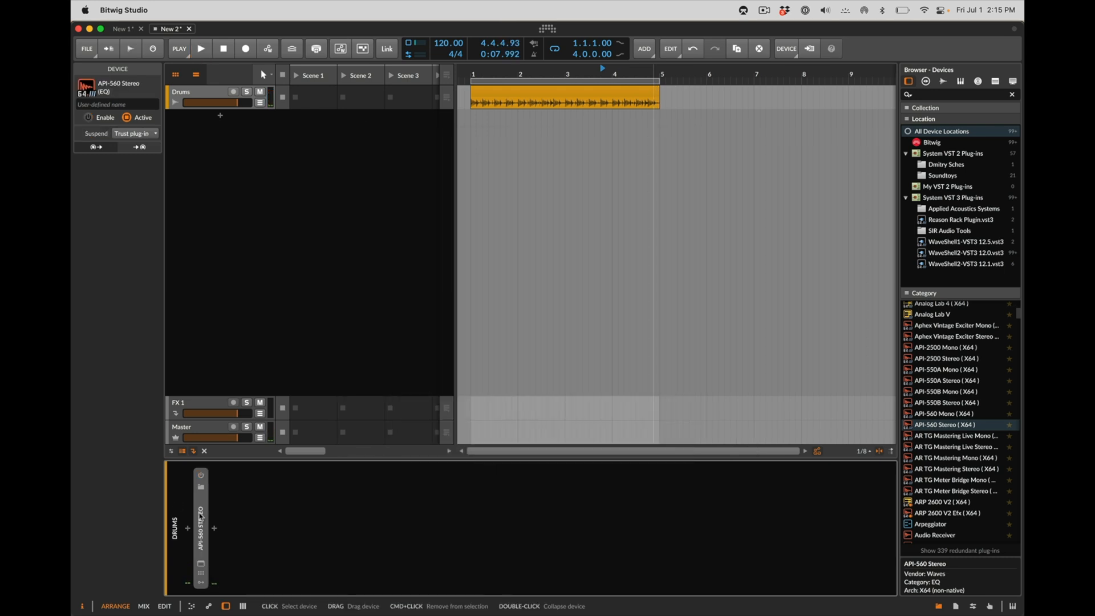
# Load the Mastering Oldies factory preset into the Drums API-560 EQ window.
pyautogui.click(201, 579)
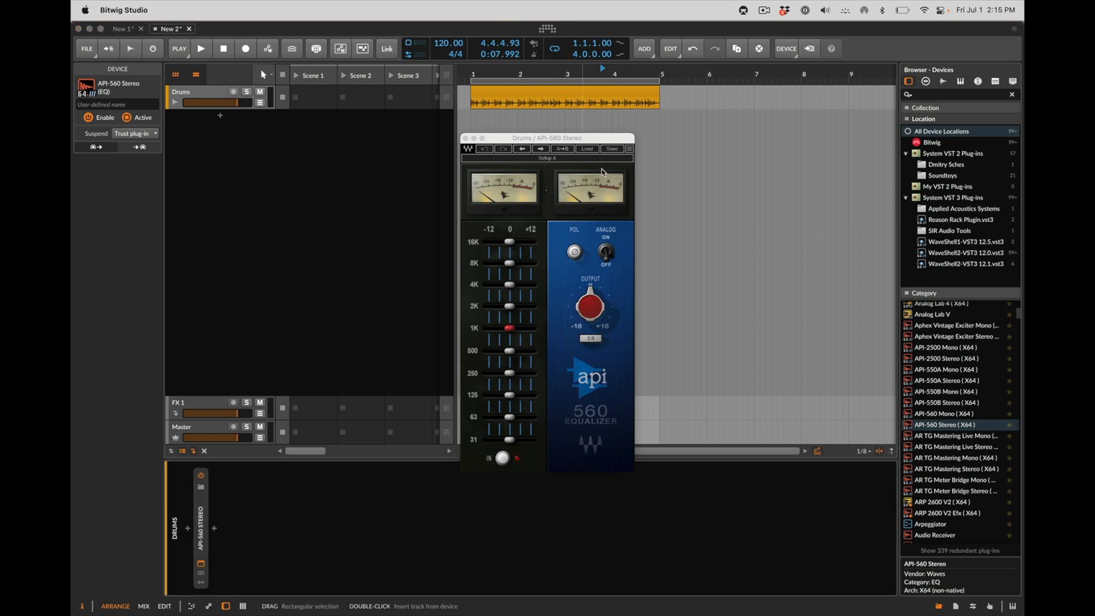
pyautogui.click(587, 148)
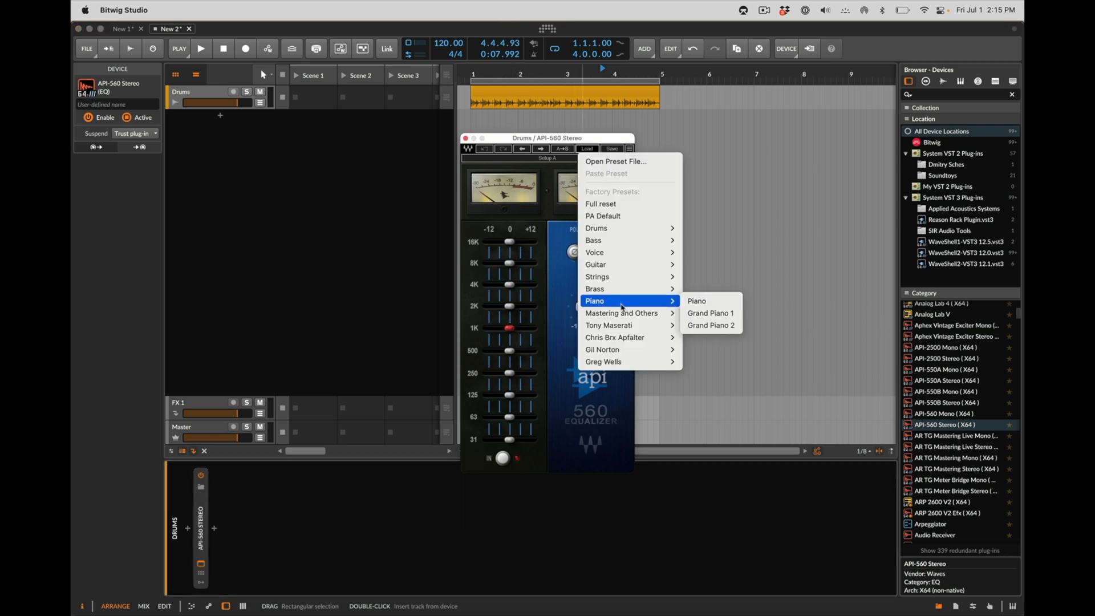
pyautogui.moveTo(622, 313)
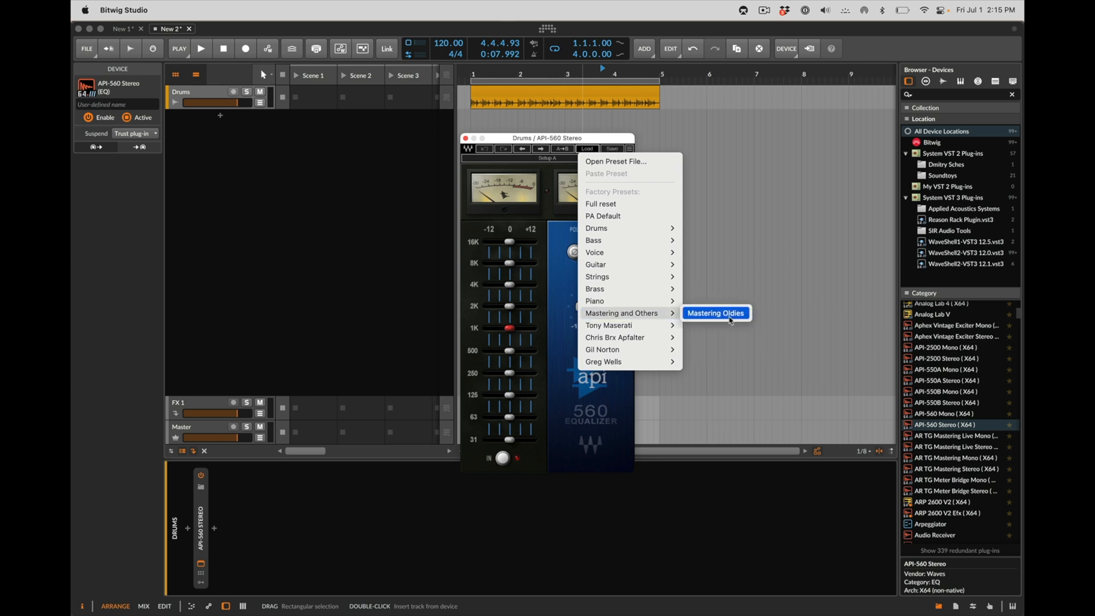
pyautogui.click(716, 313)
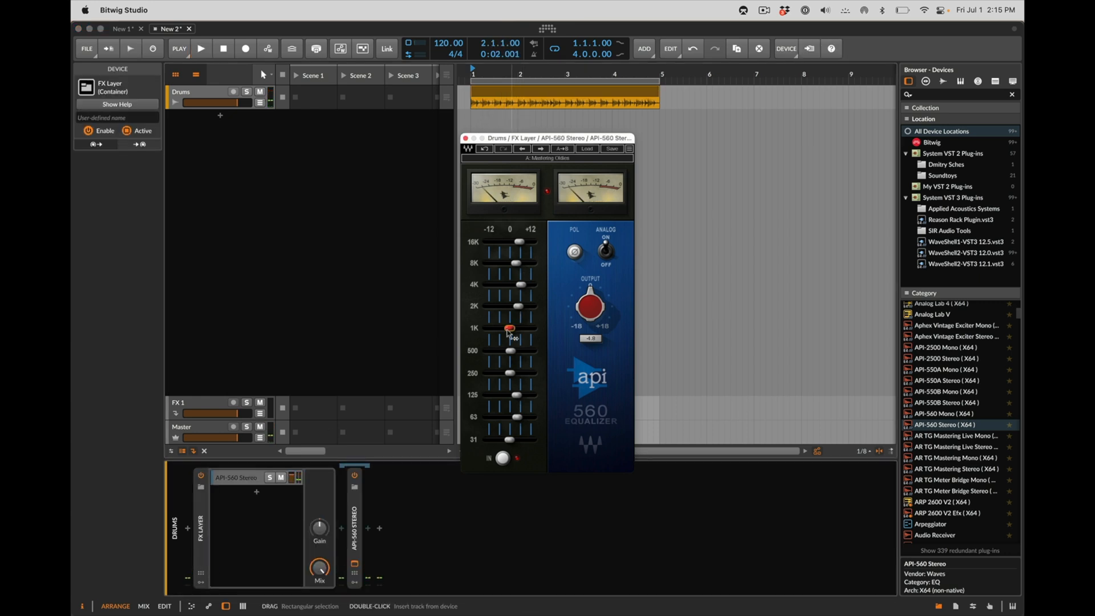
# Play the drums and sweep the FX Layer Mix down to 2.5% then up to 30%.
pyautogui.click(201, 48)
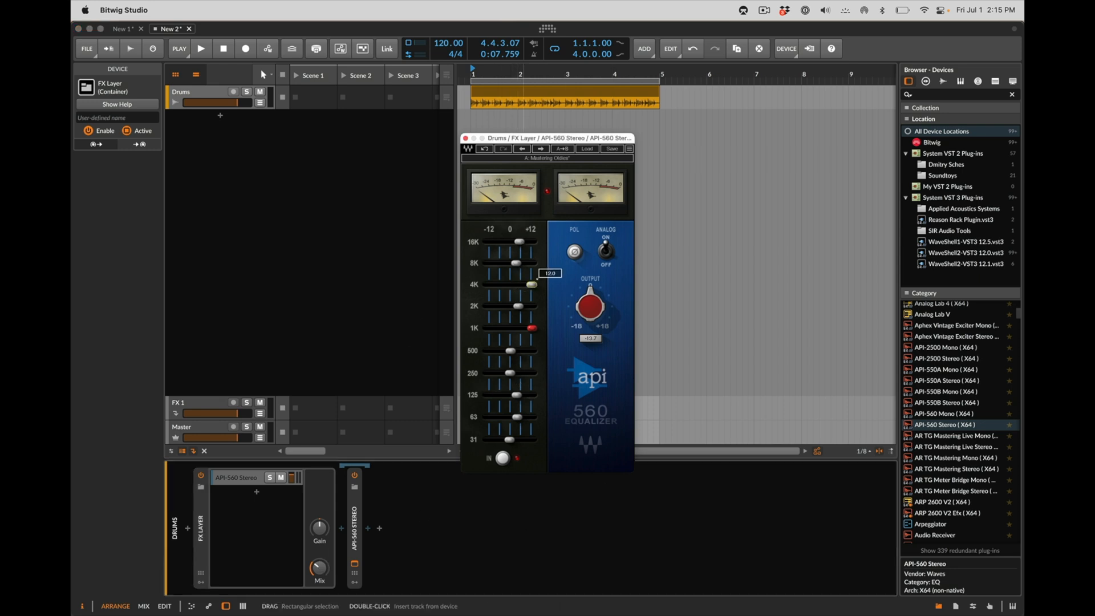
pyautogui.click(200, 47)
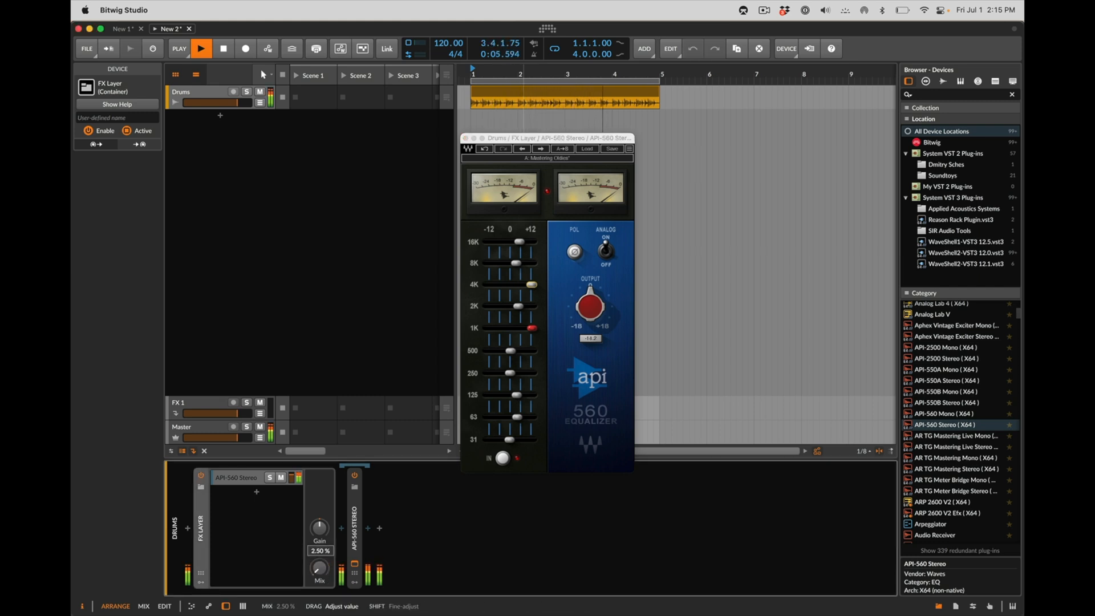
pyautogui.moveTo(318, 568); pyautogui.dragTo(318, 530)
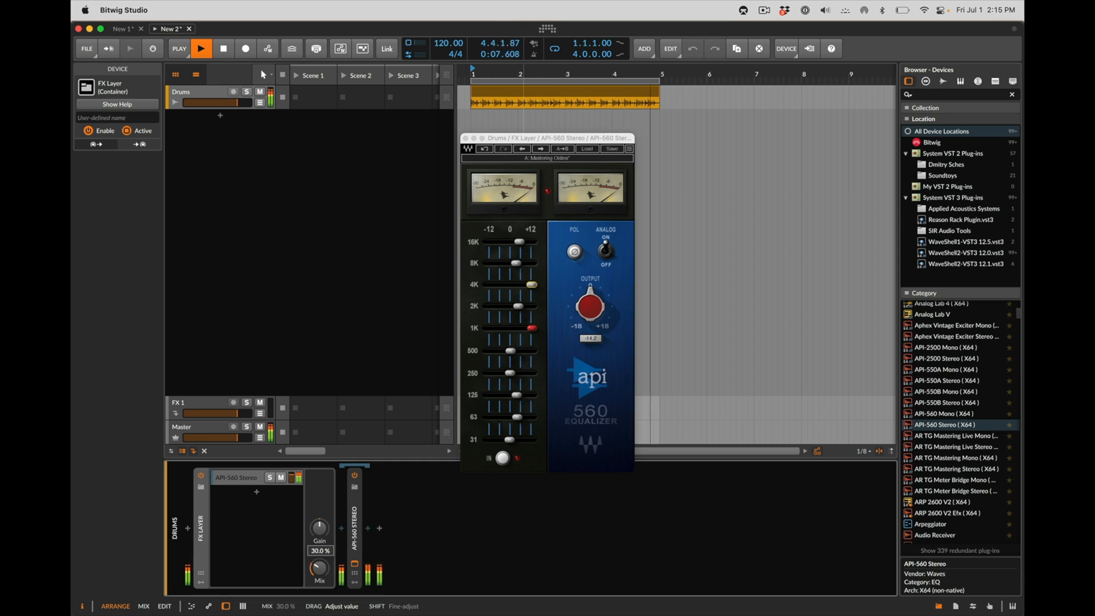
pyautogui.moveTo(319, 567); pyautogui.dragTo(319, 576)
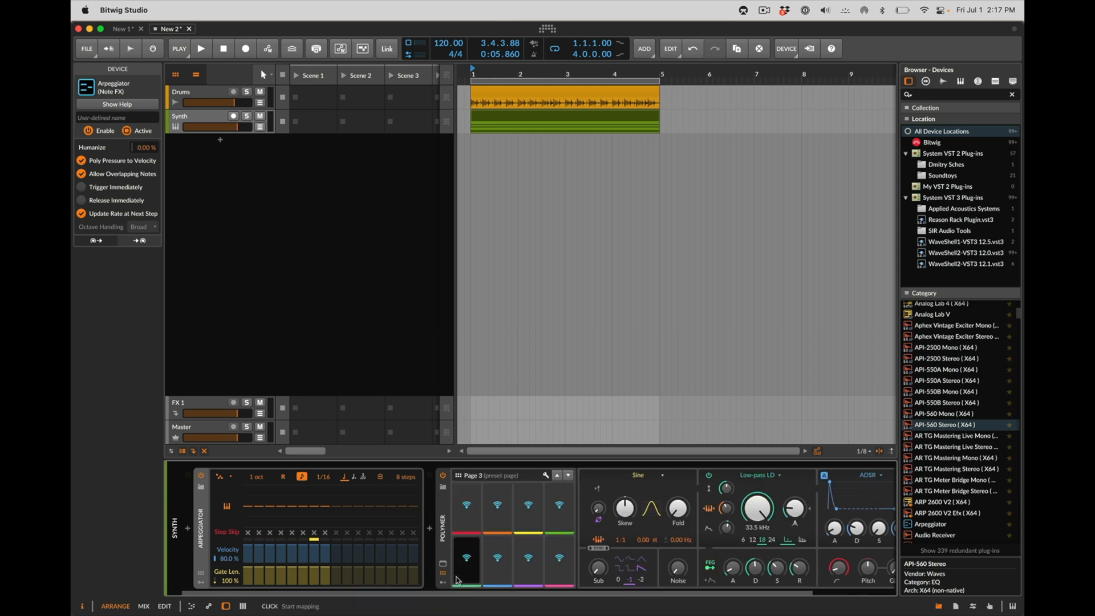
# Start mapping a Synth macro to parameters alongside the 8-step Arpeggiator and Polymer.
pyautogui.click(497, 517)
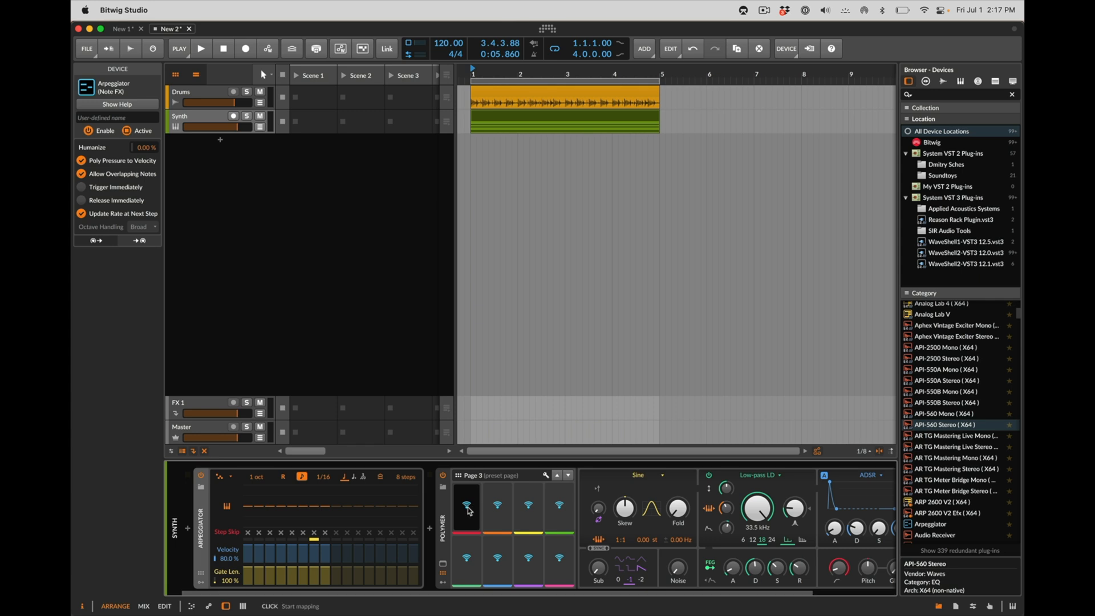
pyautogui.moveTo(480, 518)
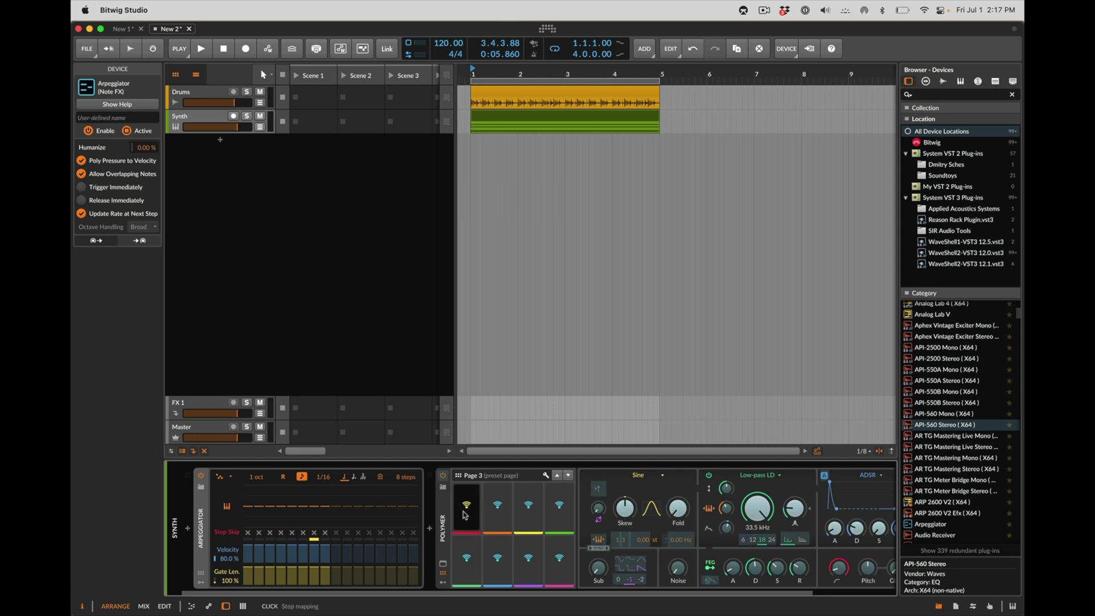
pyautogui.moveTo(677, 512)
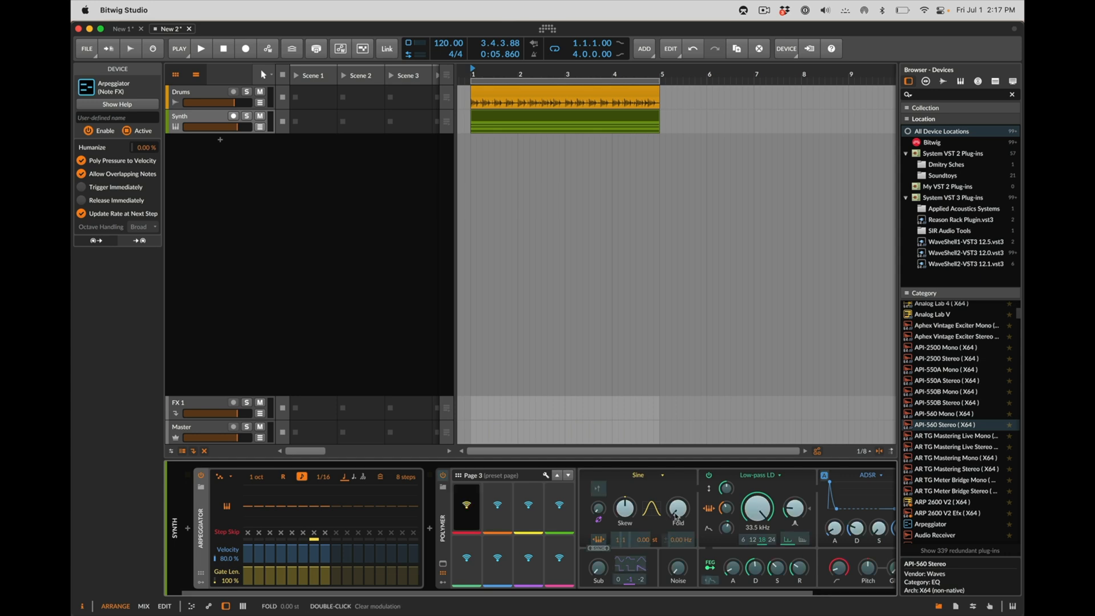
pyautogui.moveTo(680, 523)
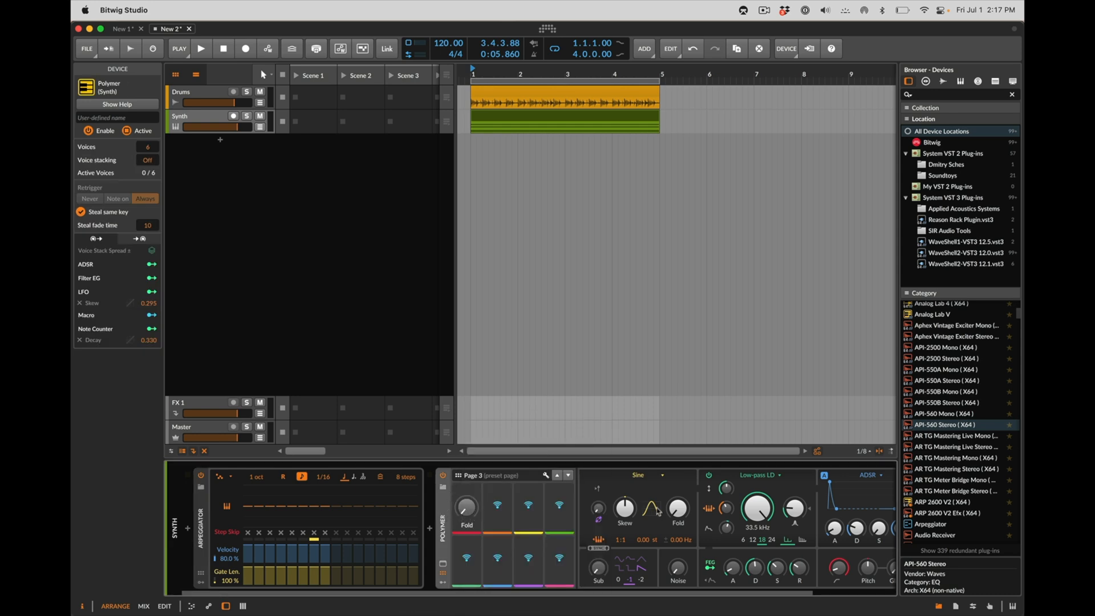
# Play the arpeggiated synth and raise Polymer's oscillator Fold amount.
pyautogui.click(200, 48)
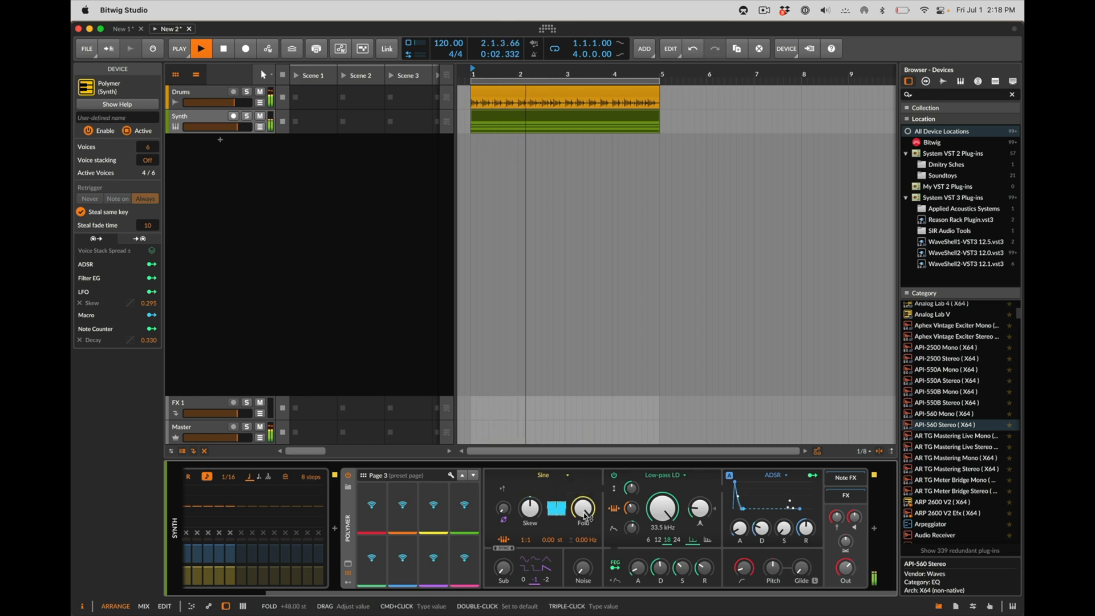
pyautogui.moveTo(583, 507); pyautogui.dragTo(582, 496)
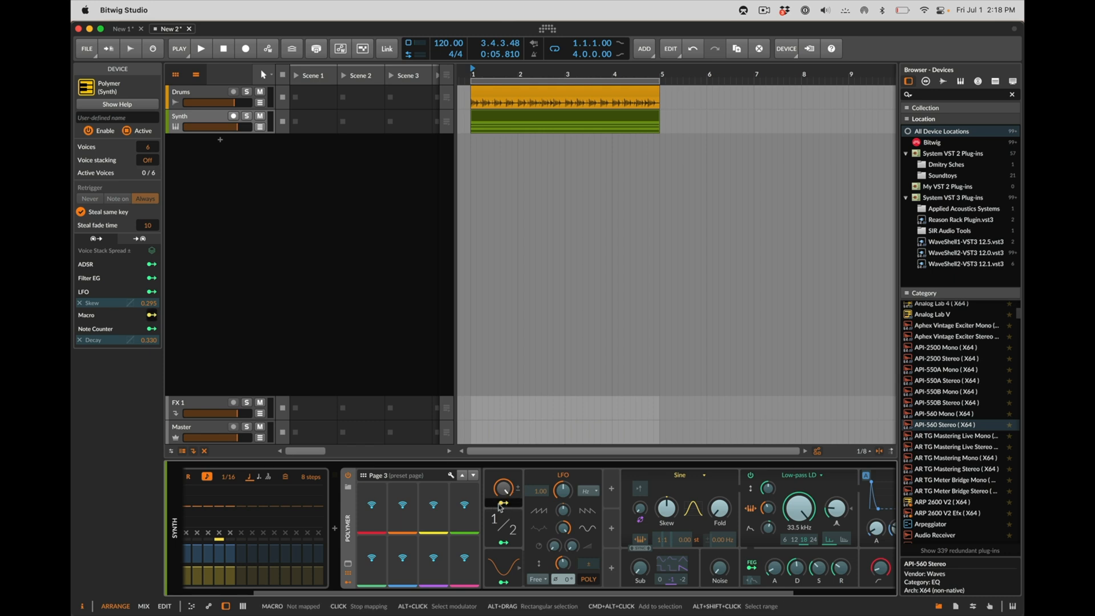
# Route the LFO modulator to sweep Polymer's Fold knob continuously.
pyautogui.click(200, 48)
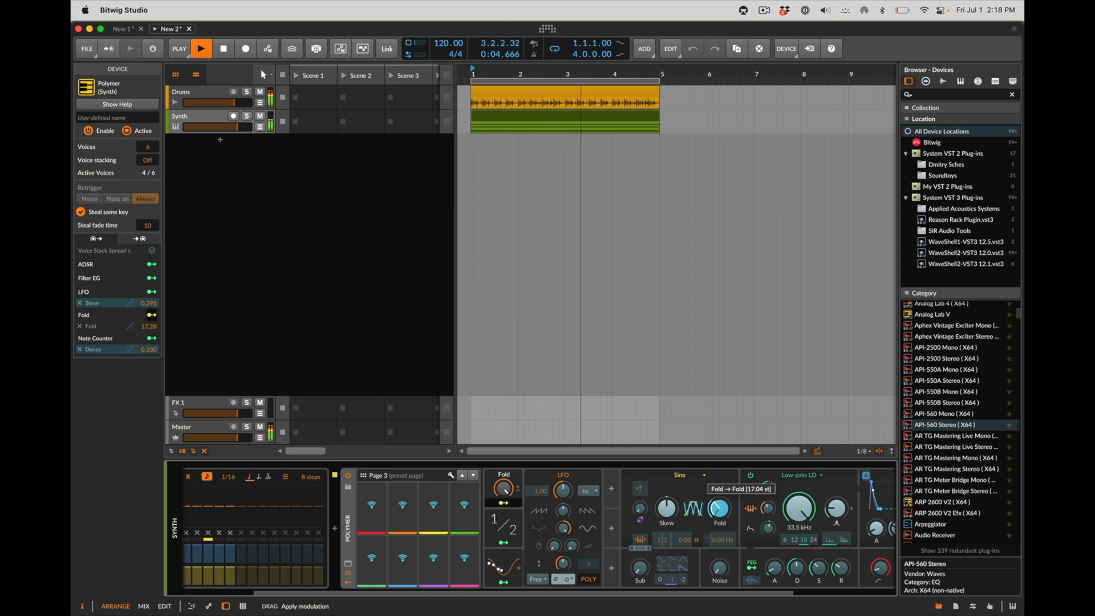
pyautogui.moveTo(718, 509); pyautogui.dragTo(718, 520)
pyautogui.write('conga loop')
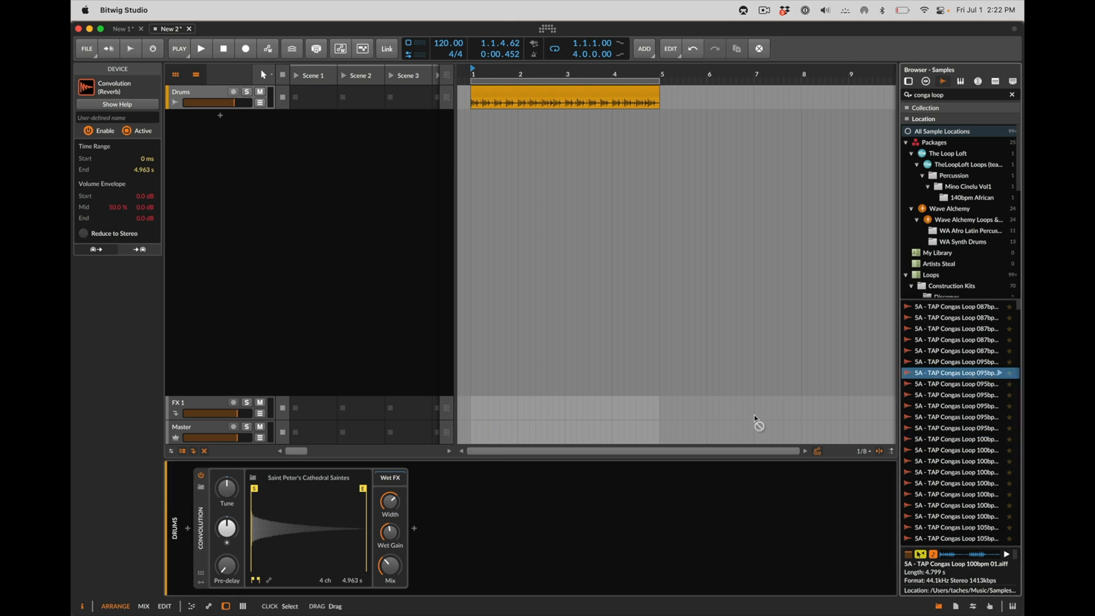
# Audition a conga loop impulse, add the 100bpm conga clip on a new track and feed it to Convolution.
pyautogui.doubleClick(957, 372)
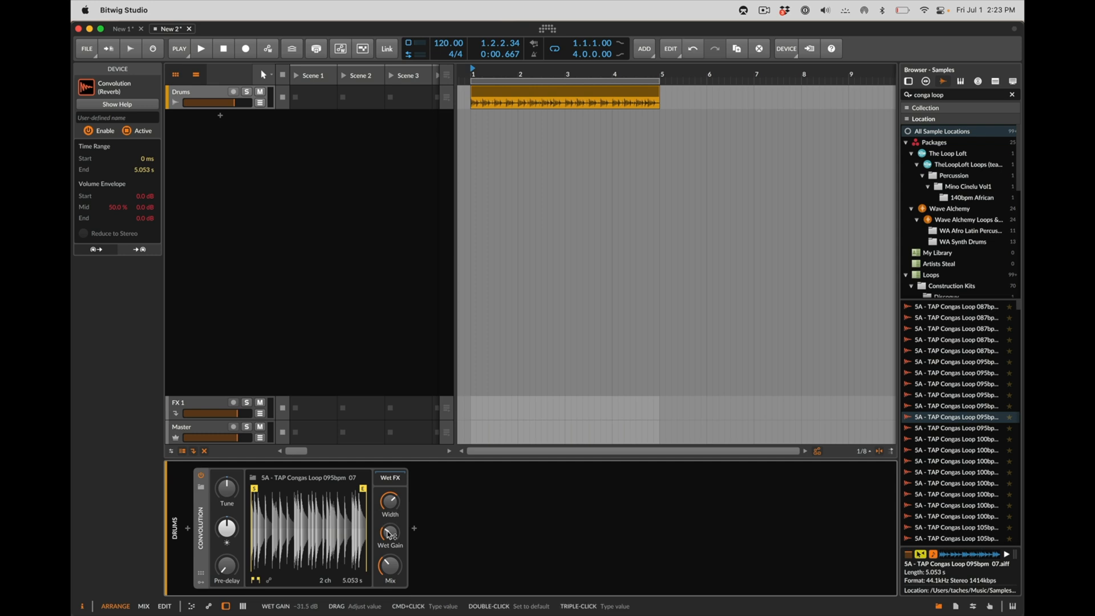
pyautogui.click(200, 47)
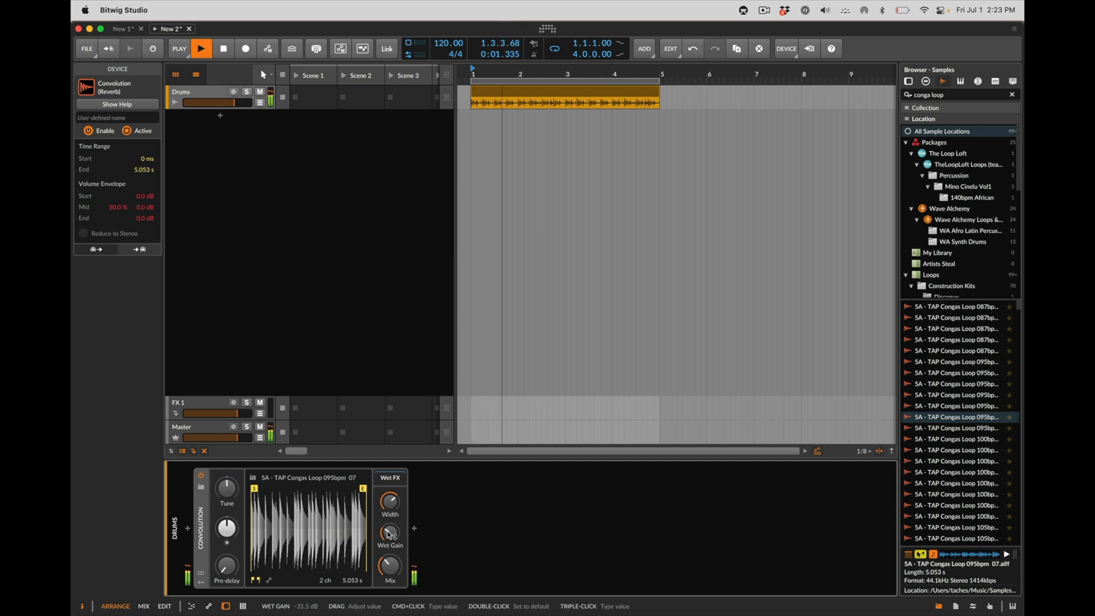
pyautogui.click(220, 48)
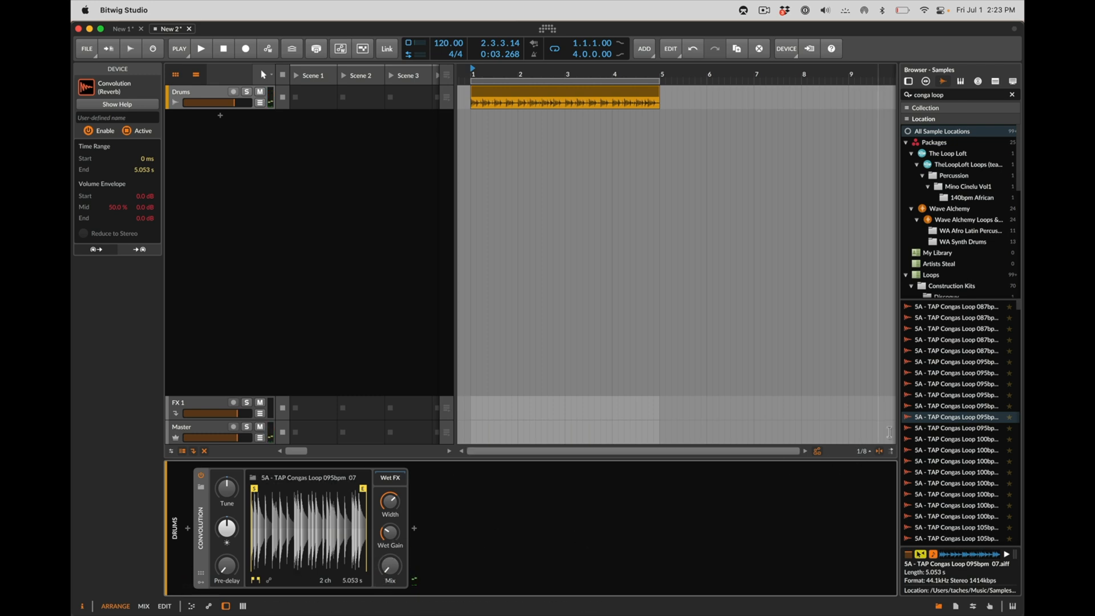
pyautogui.moveTo(957, 417); pyautogui.dragTo(516, 125)
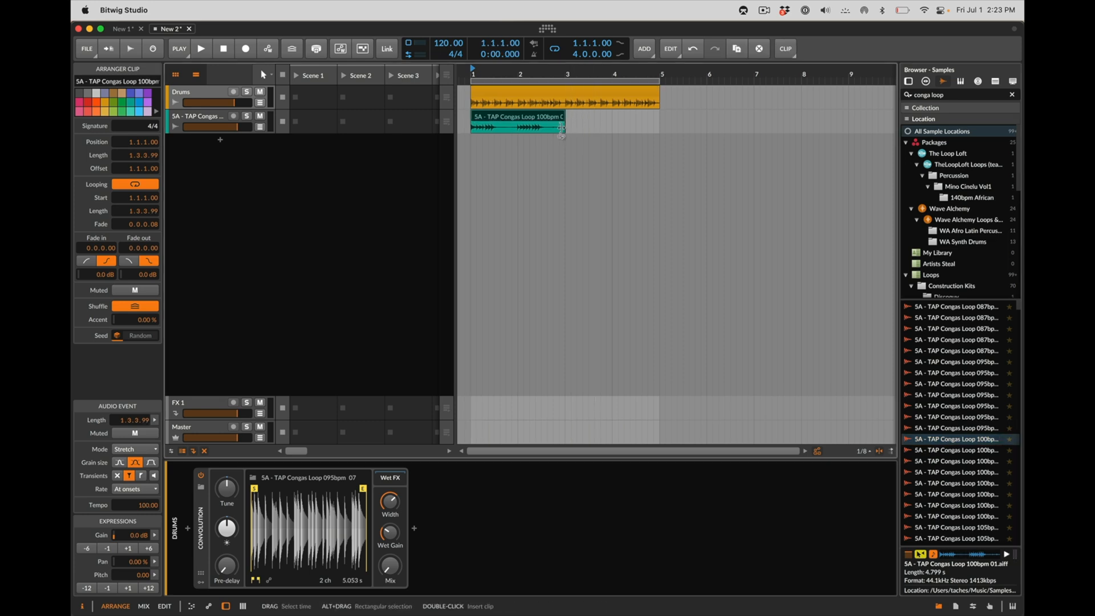
pyautogui.moveTo(540, 129); pyautogui.dragTo(588, 129)
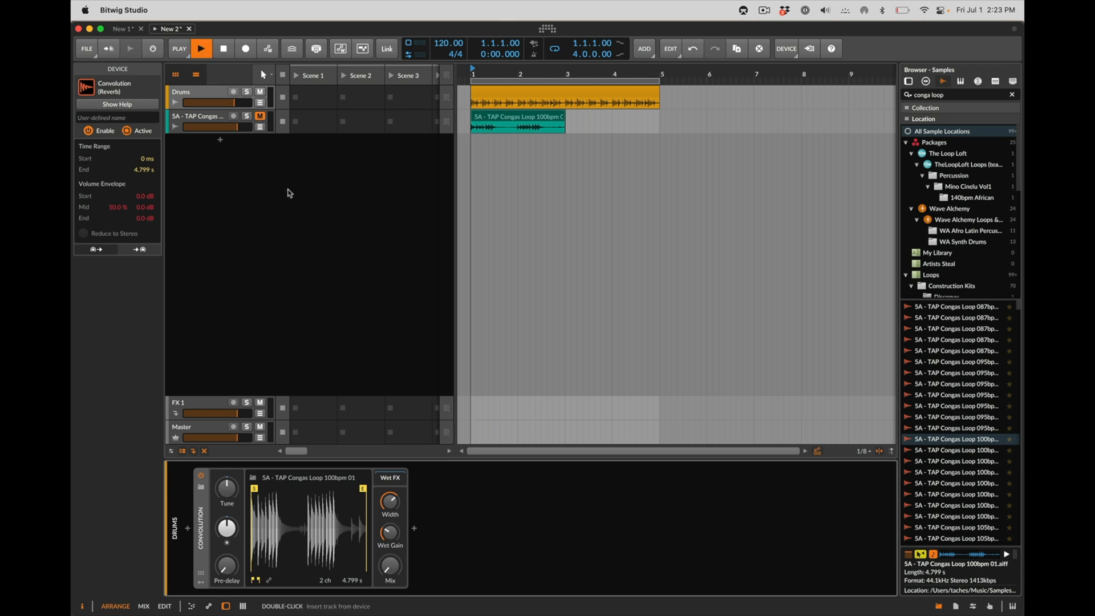
# While playing, lower the impulse envelope's mid and end points to fade its tail.
pyautogui.click(201, 48)
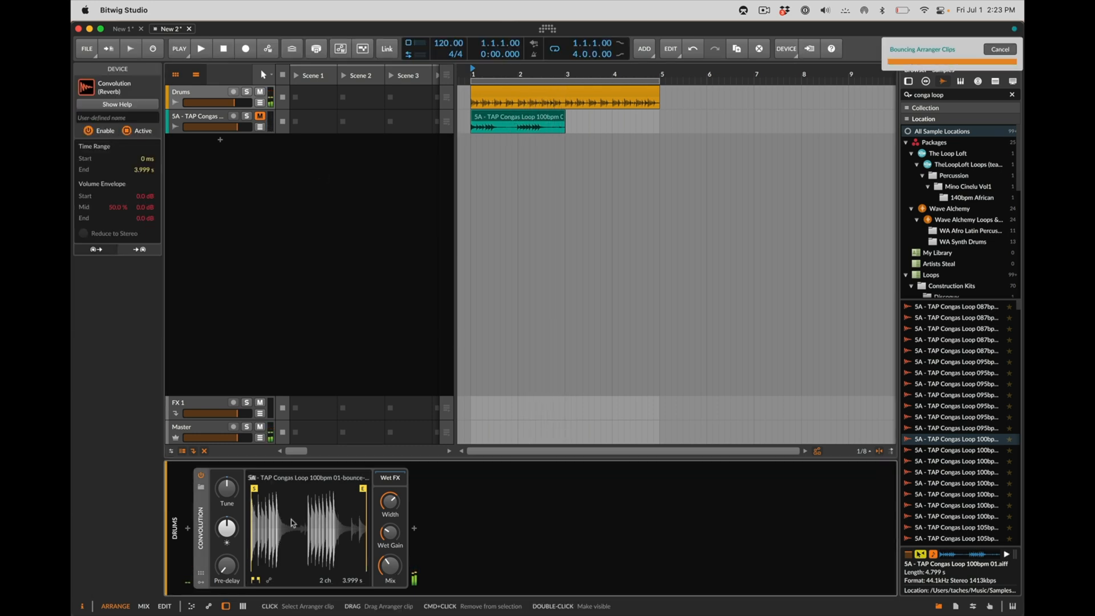
pyautogui.click(201, 48)
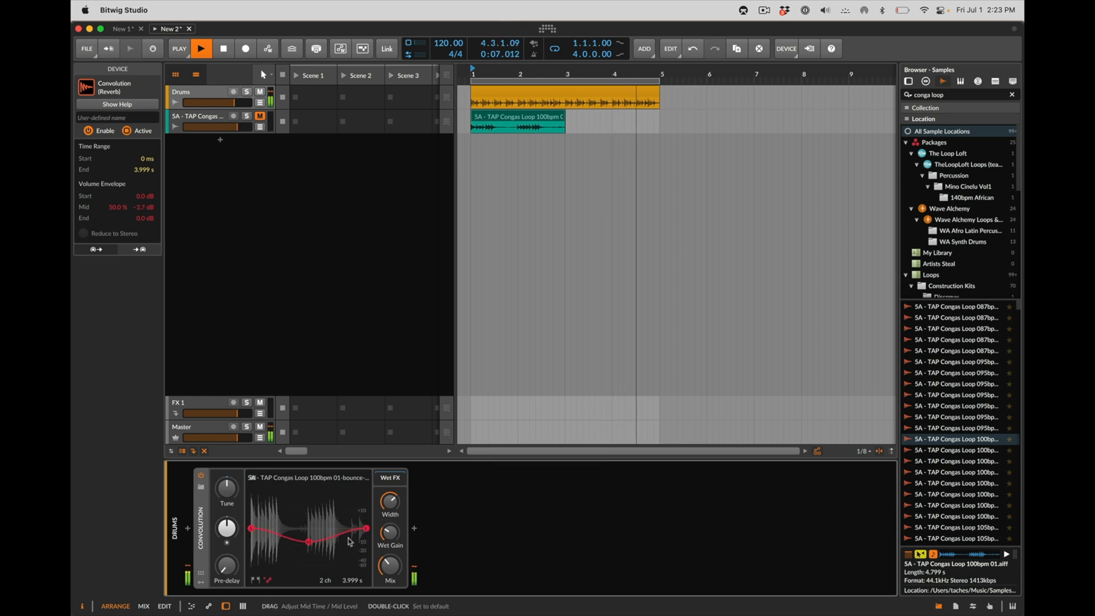
pyautogui.moveTo(368, 527); pyautogui.dragTo(367, 552)
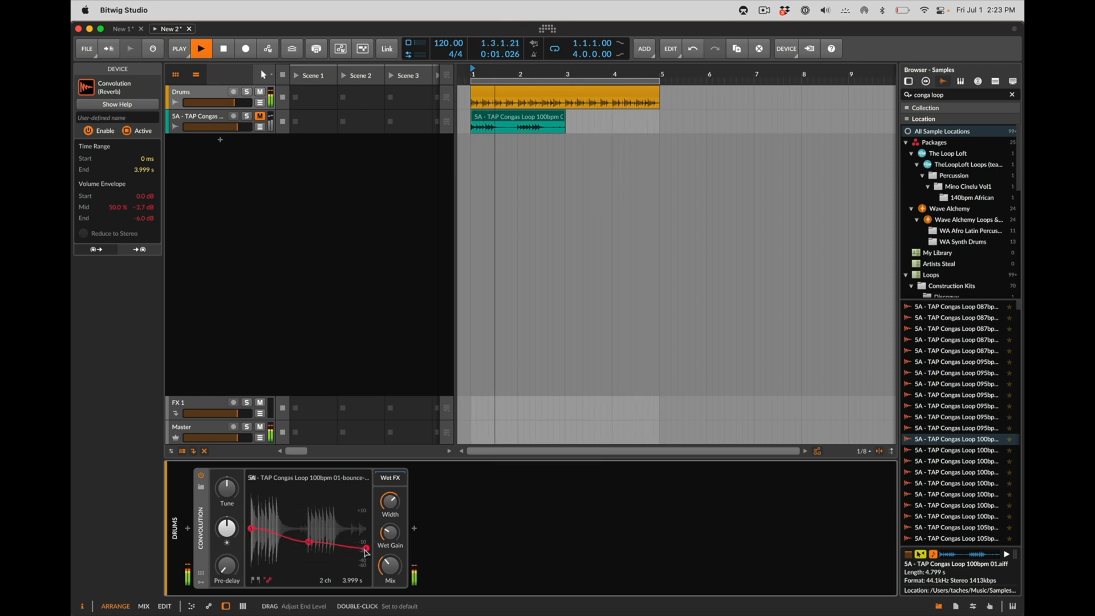
pyautogui.moveTo(329, 540); pyautogui.dragTo(285, 545)
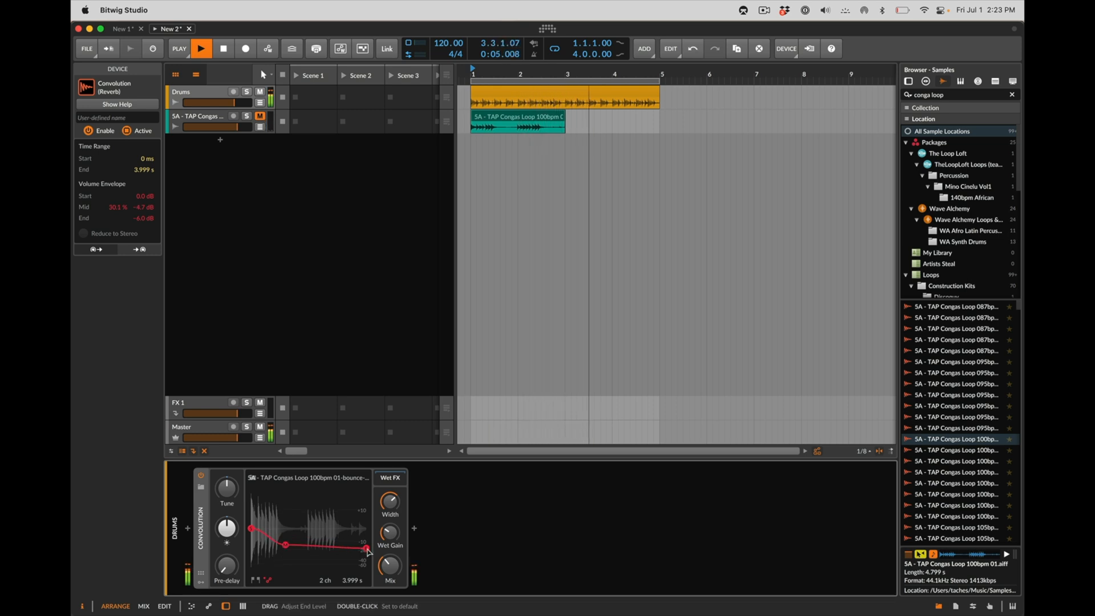
pyautogui.moveTo(366, 550); pyautogui.dragTo(366, 554)
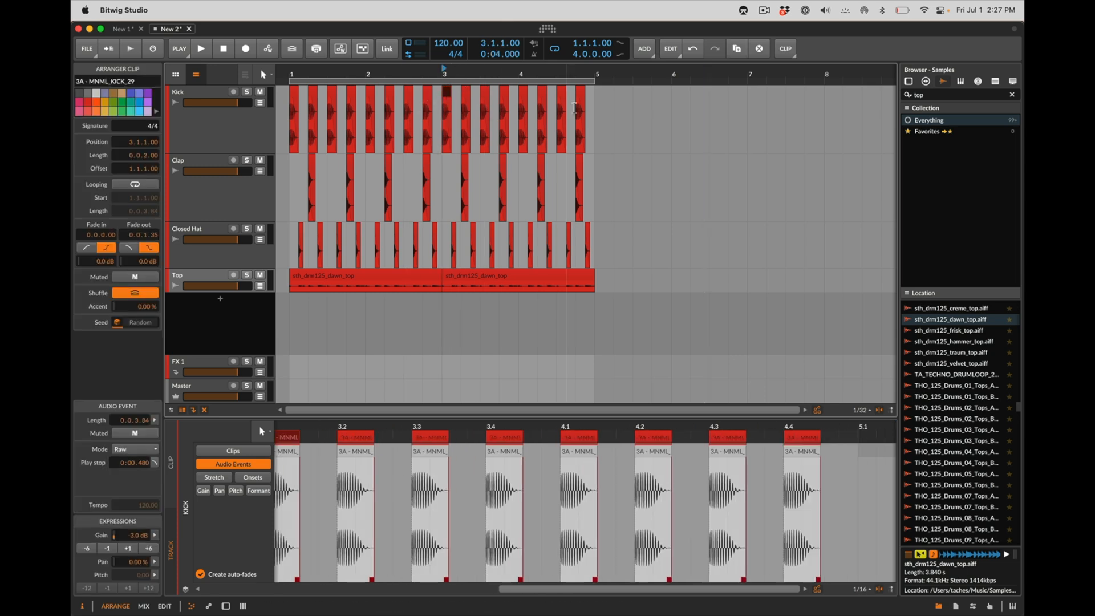
pyautogui.moveTo(395, 196)
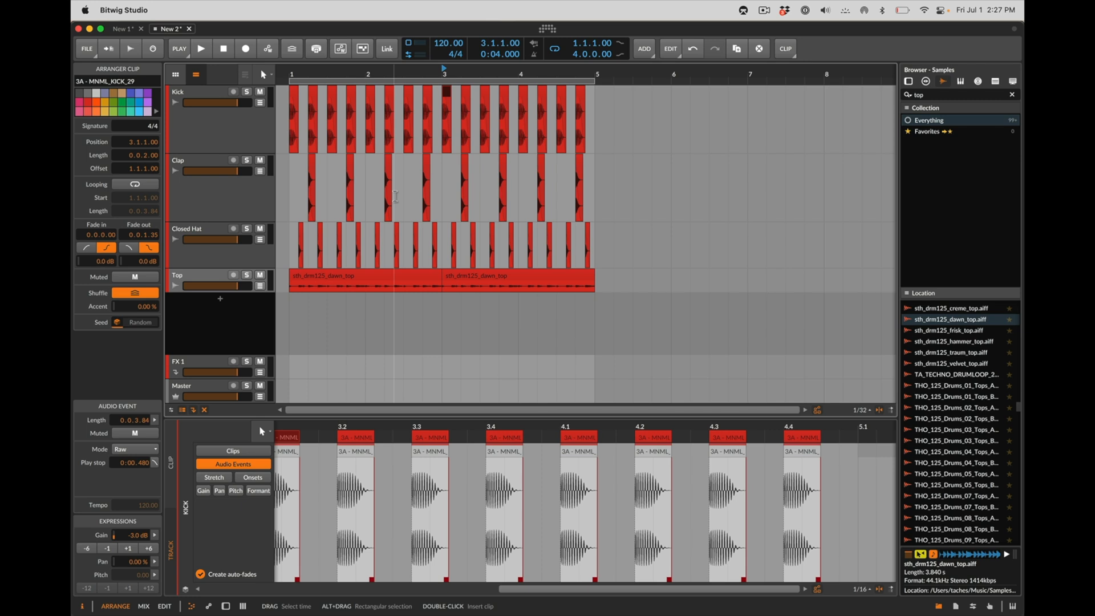
pyautogui.moveTo(470, 251)
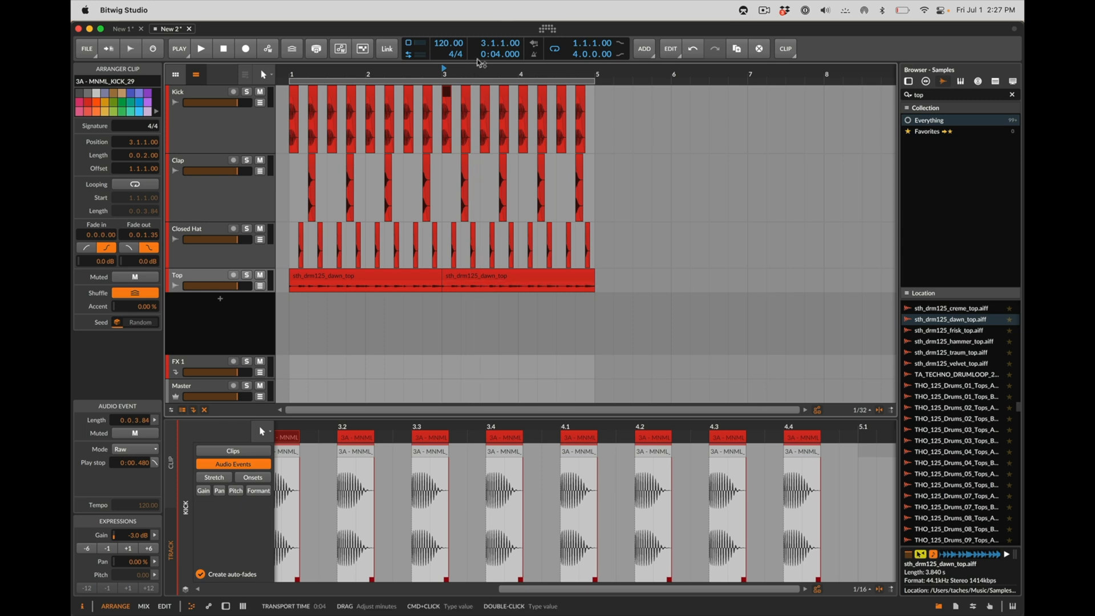
# Clear the selection and select all sixteen Closed Hat clips for multi-clip editing.
pyautogui.click(449, 96)
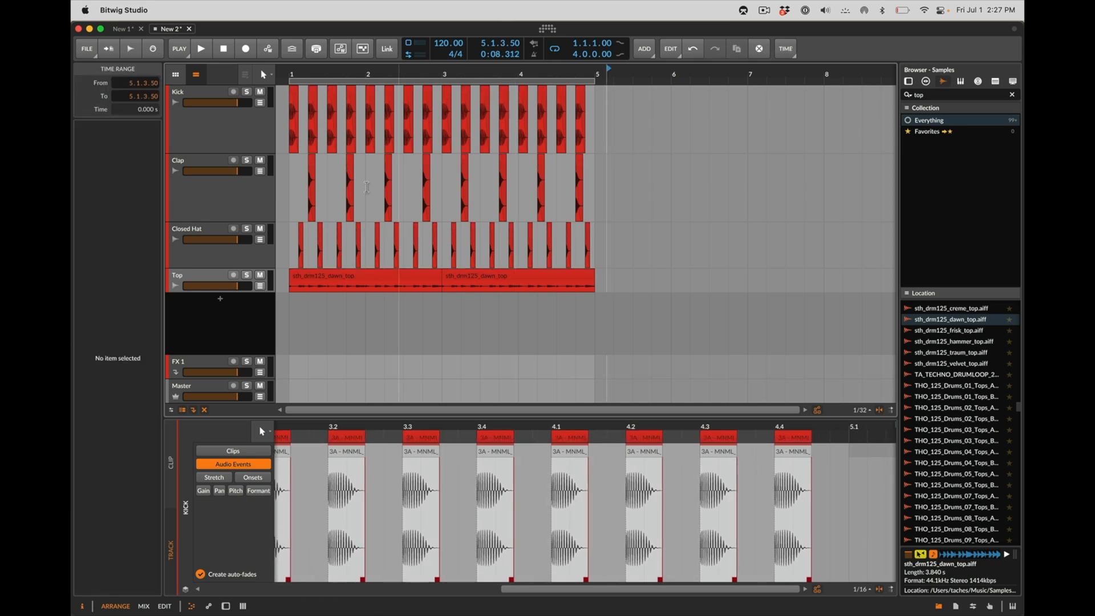
pyautogui.moveTo(360, 236)
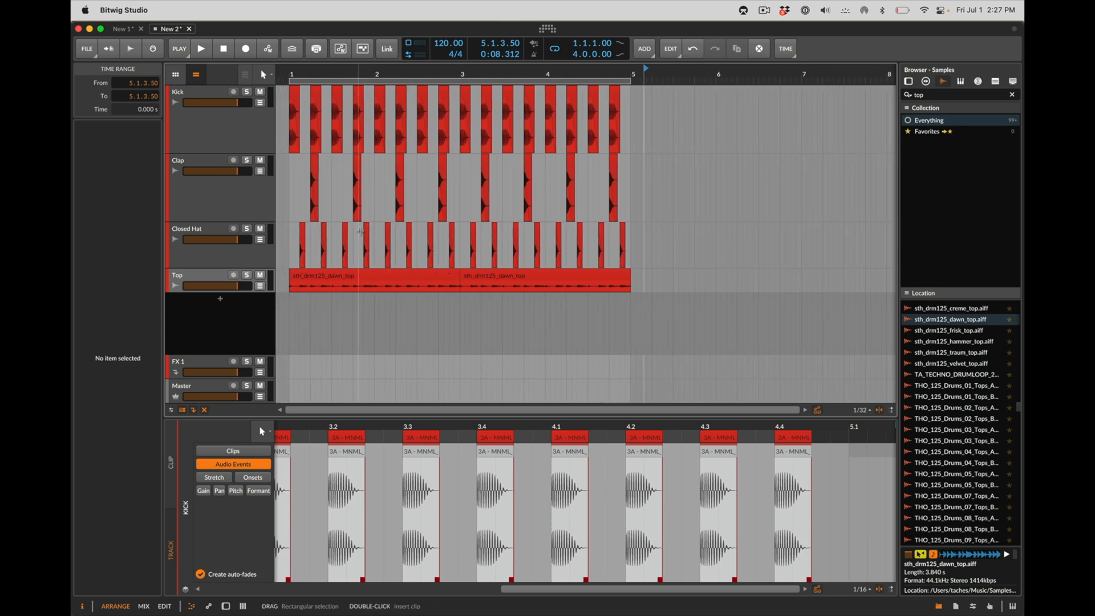
pyautogui.click(367, 231)
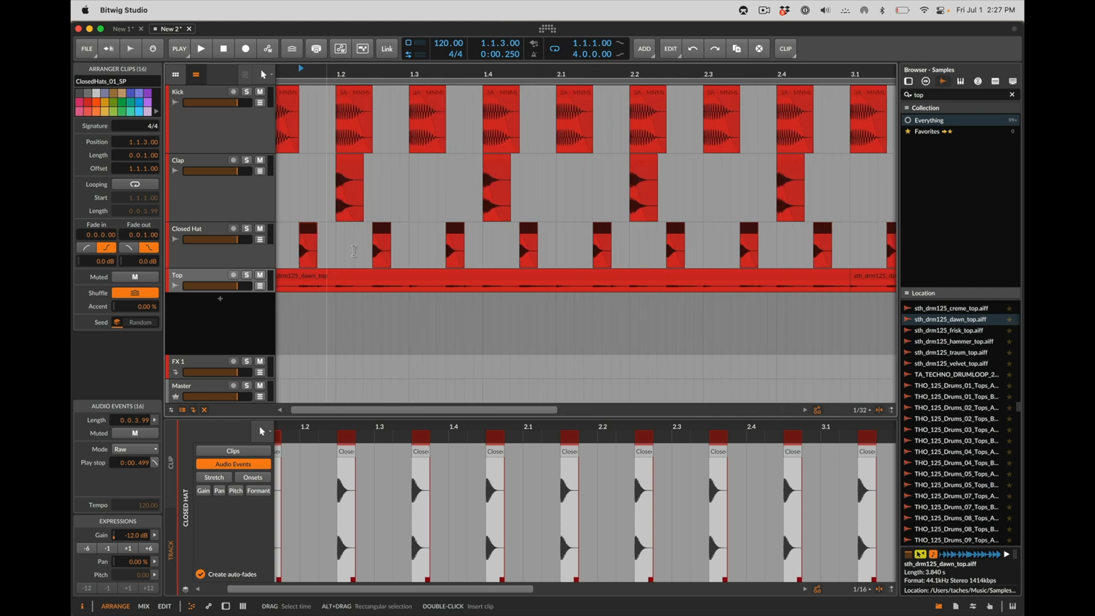
pyautogui.moveTo(410, 285)
pyautogui.write('low tom')
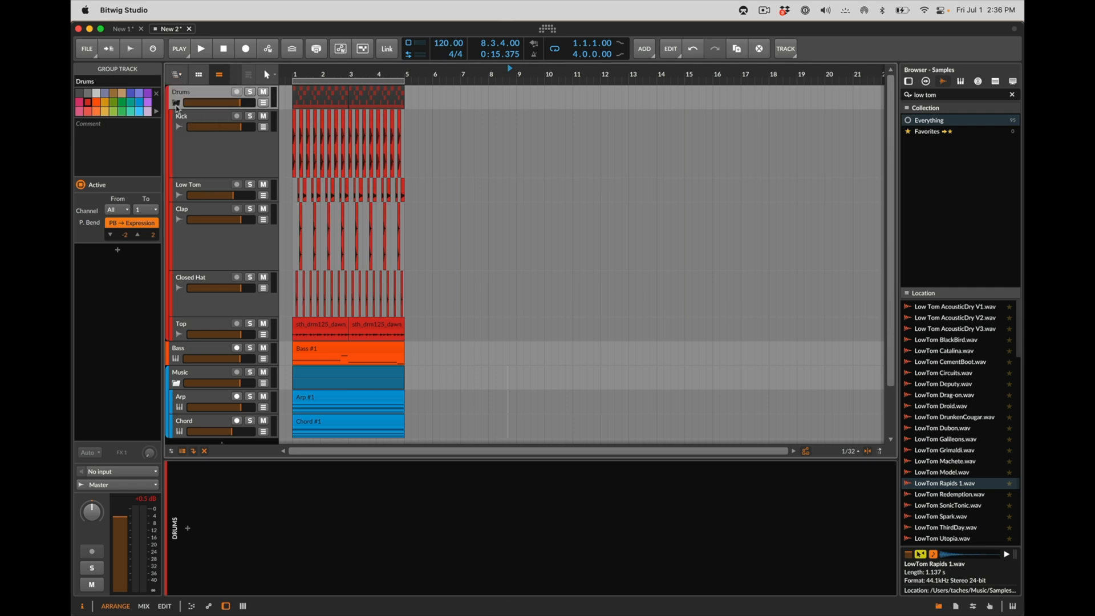
# Collapse and re-expand the Drums group, reset playback to song start and play.
pyautogui.click(176, 102)
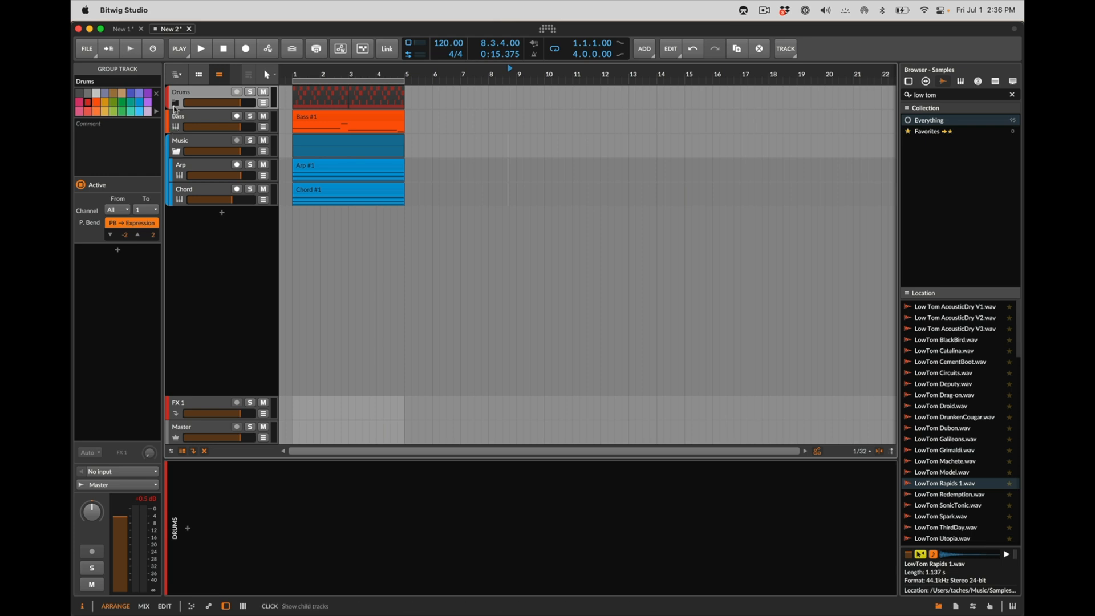
pyautogui.click(176, 103)
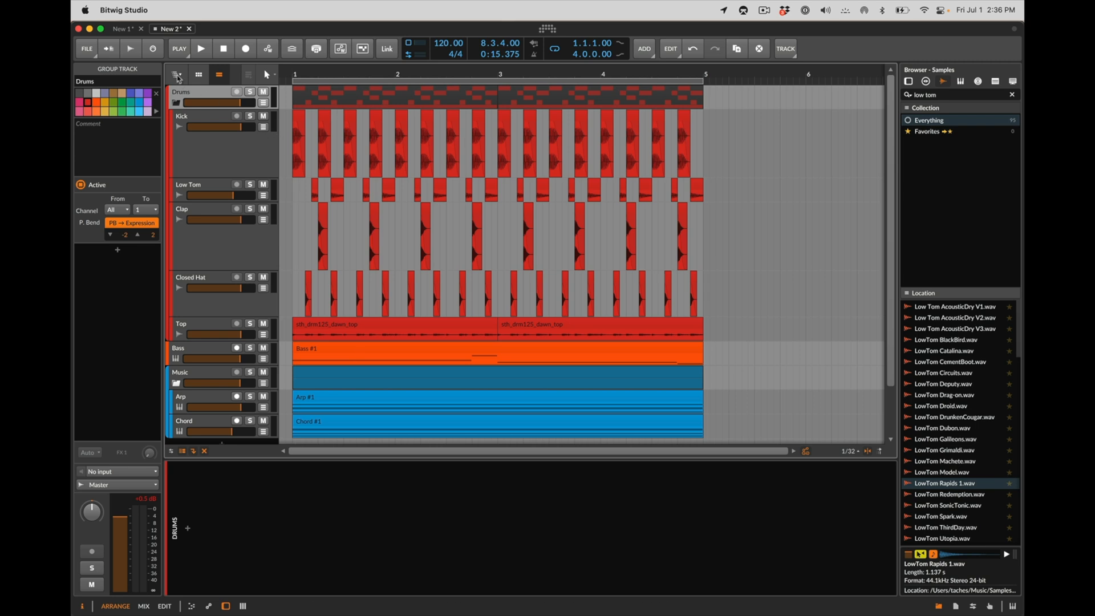
pyautogui.click(177, 76)
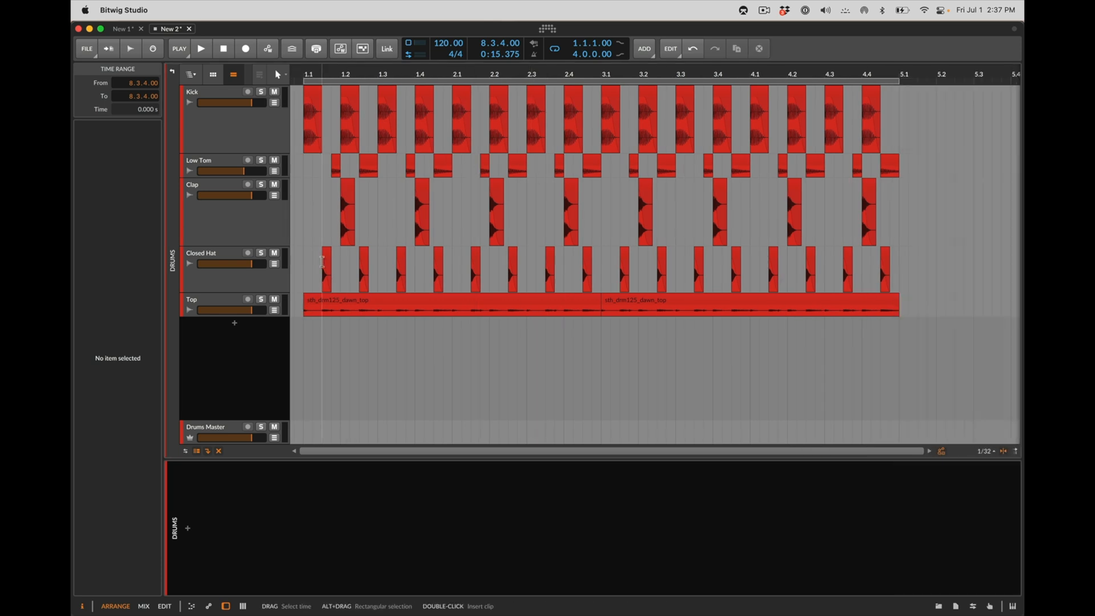
pyautogui.click(201, 48)
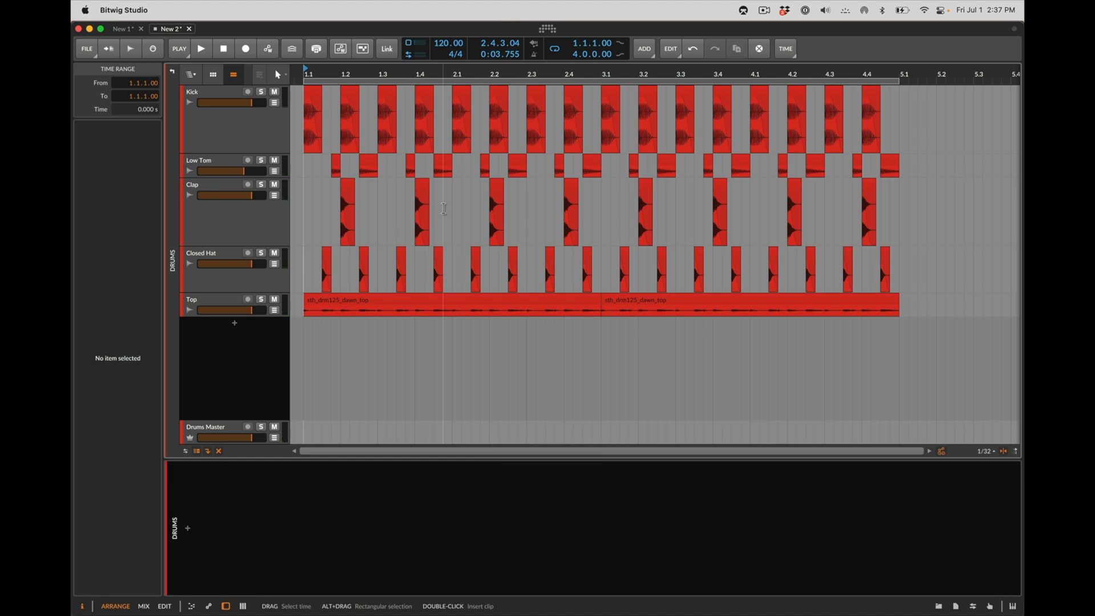
pyautogui.moveTo(367, 174)
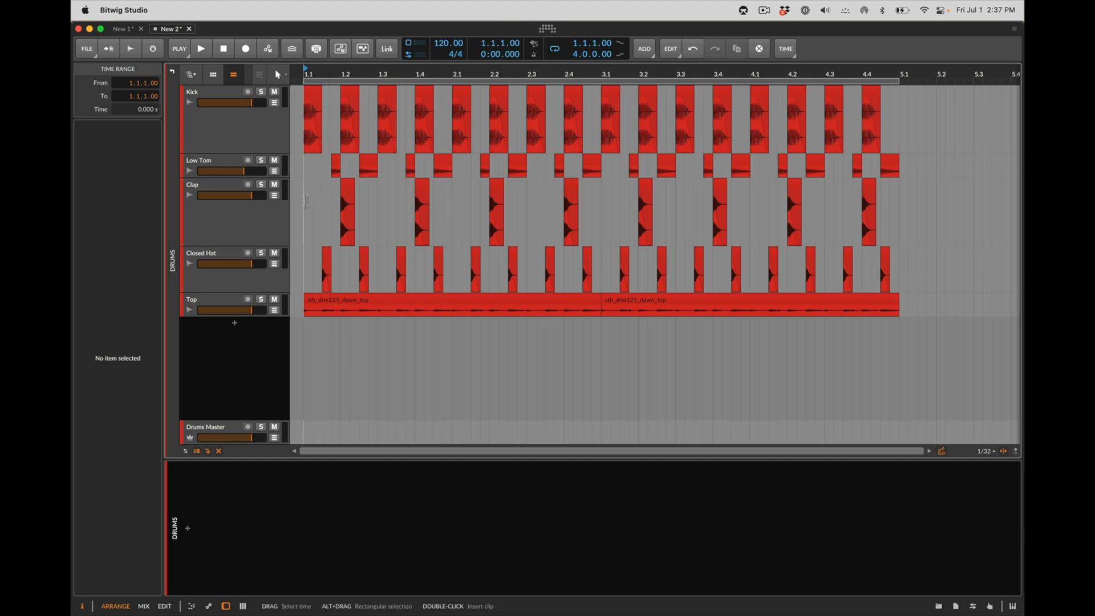
pyautogui.click(201, 48)
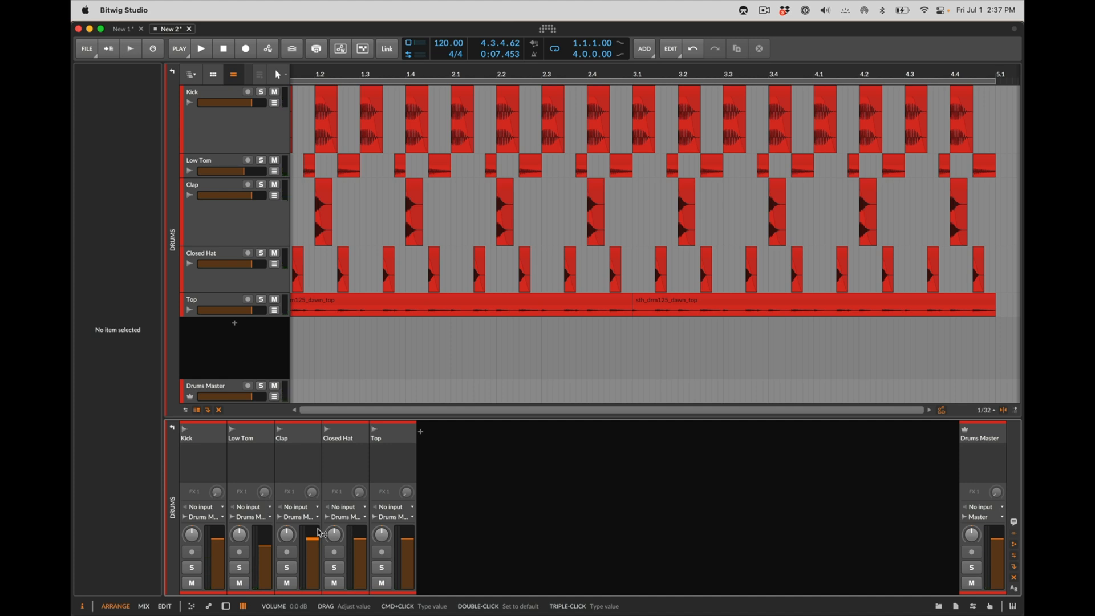
pyautogui.moveTo(465, 414)
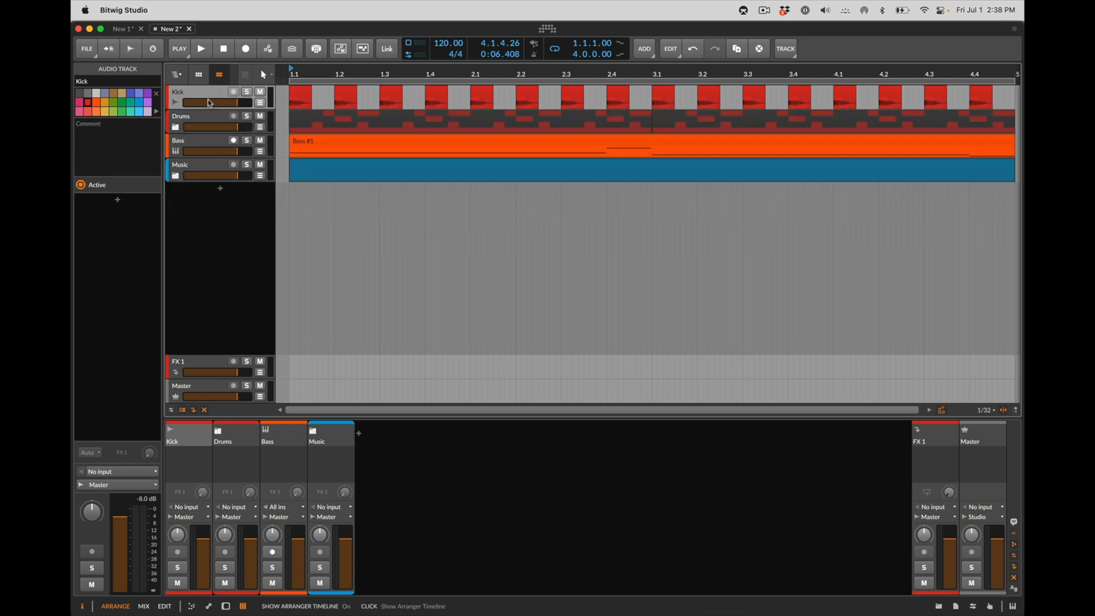
# Expand and re-collapse the Drums group, then select the Music and Drums group tracks.
pyautogui.click(175, 126)
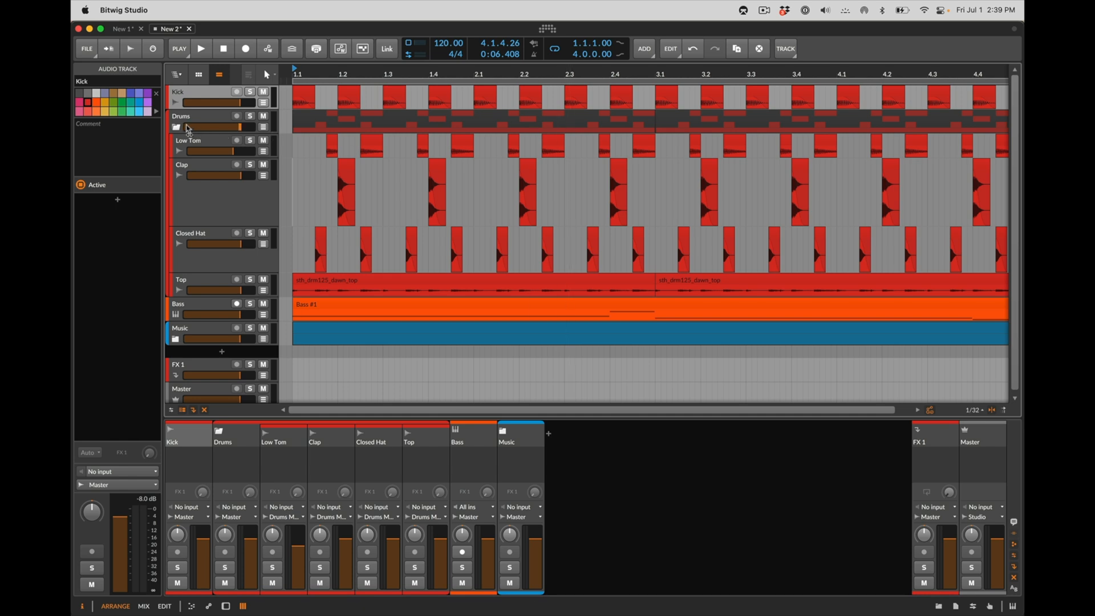
pyautogui.click(175, 127)
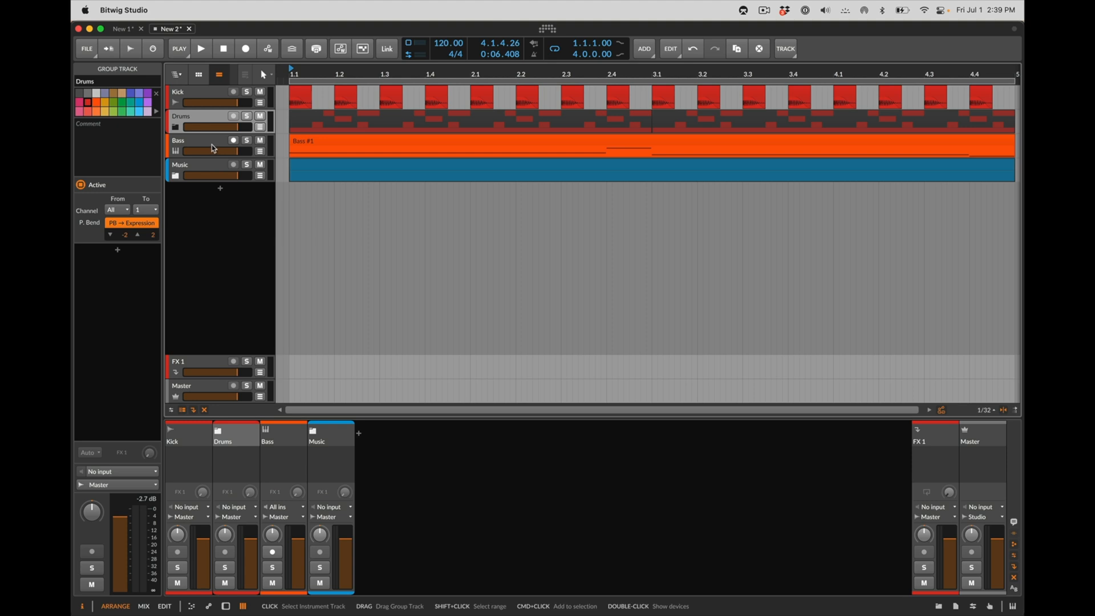
pyautogui.click(176, 176)
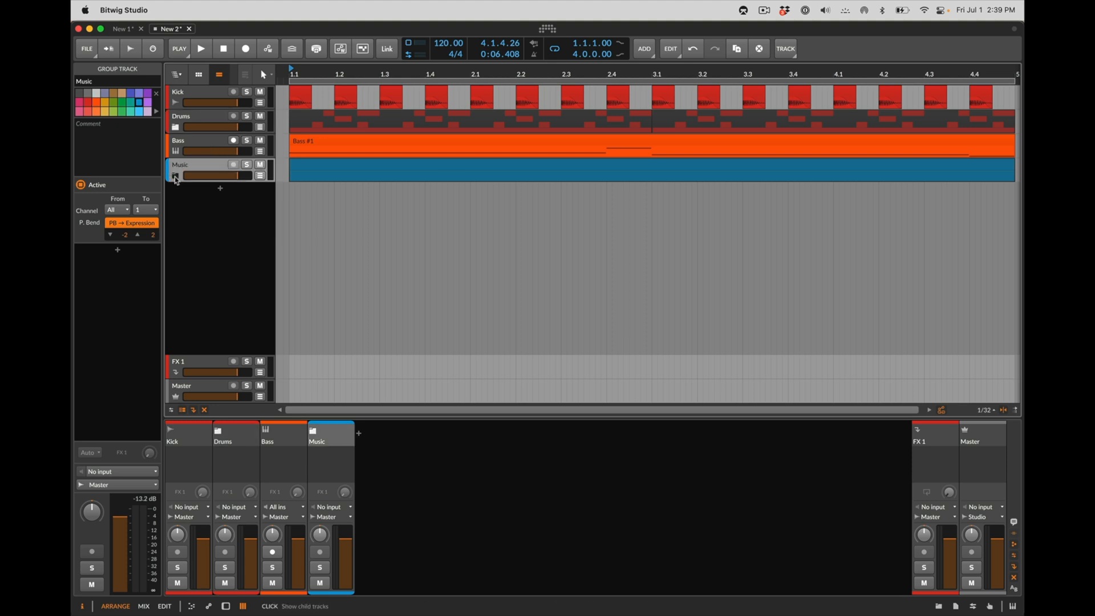
pyautogui.click(196, 116)
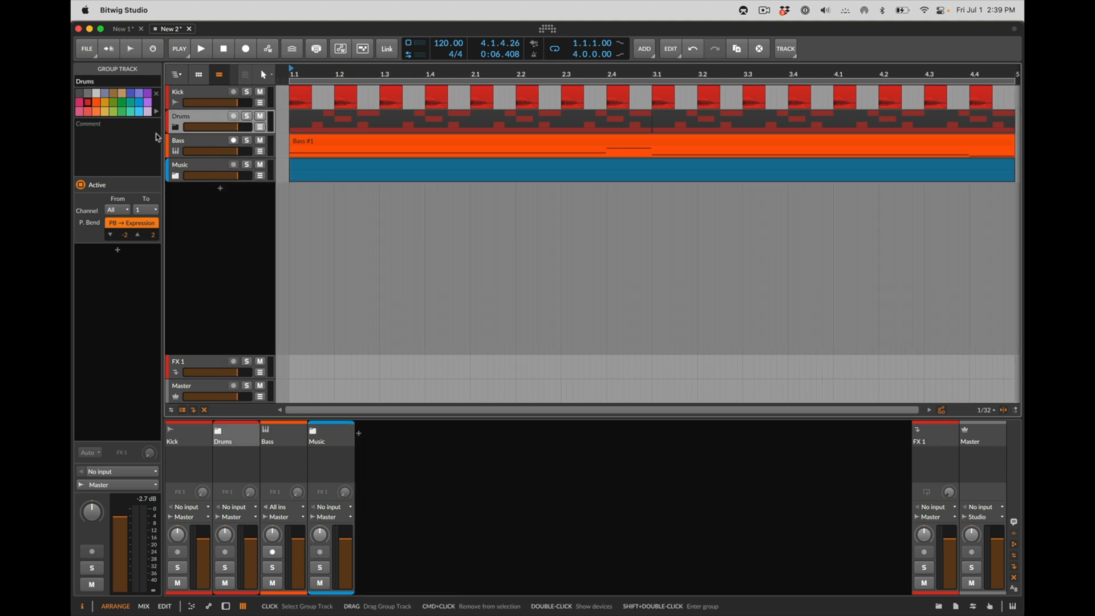
pyautogui.click(176, 126)
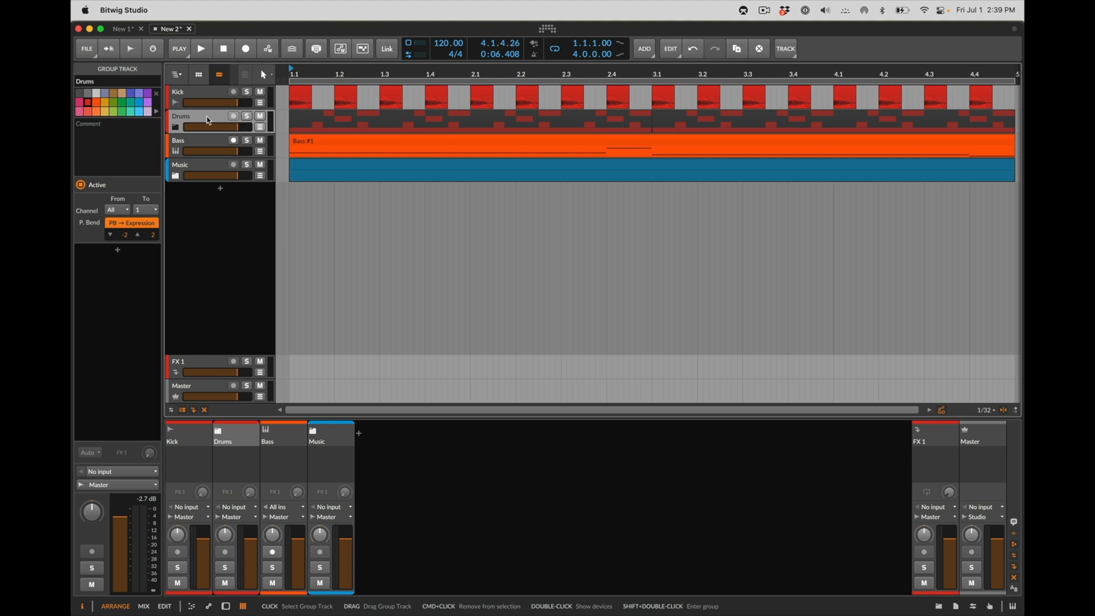
# Show the Drums master content on its row and bounce it in place as Drums Master-bounce-1.
pyautogui.rightClick(207, 120)
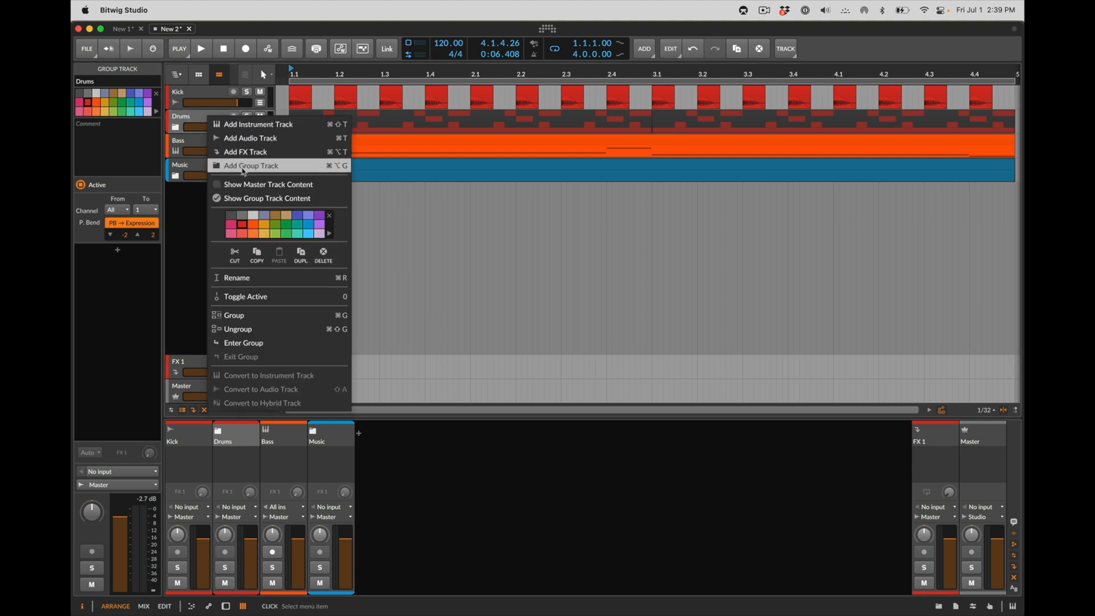
pyautogui.moveTo(277, 198)
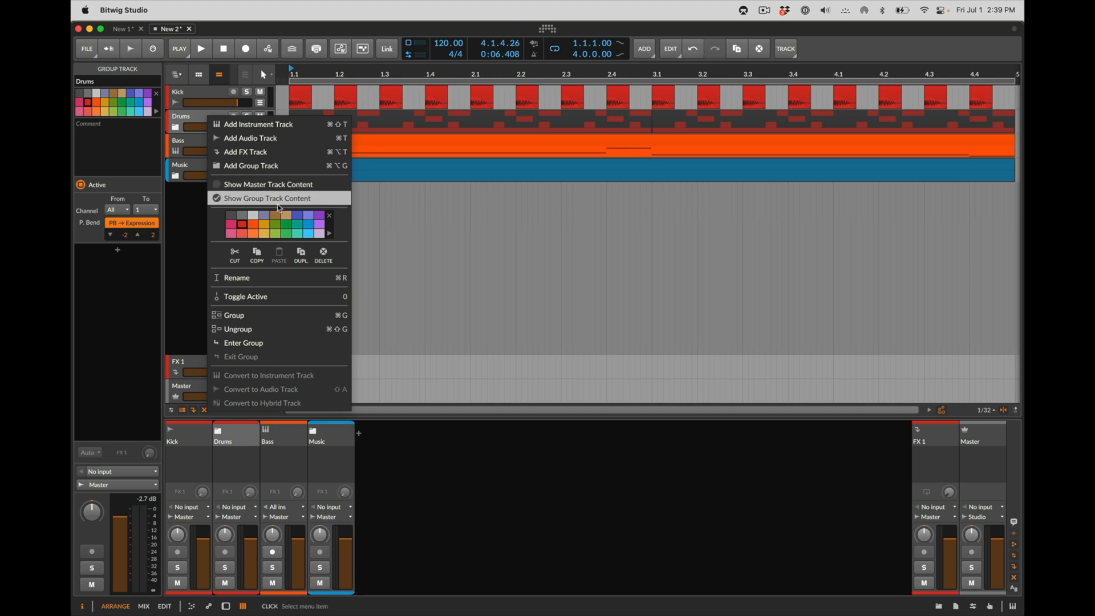
pyautogui.moveTo(295, 185)
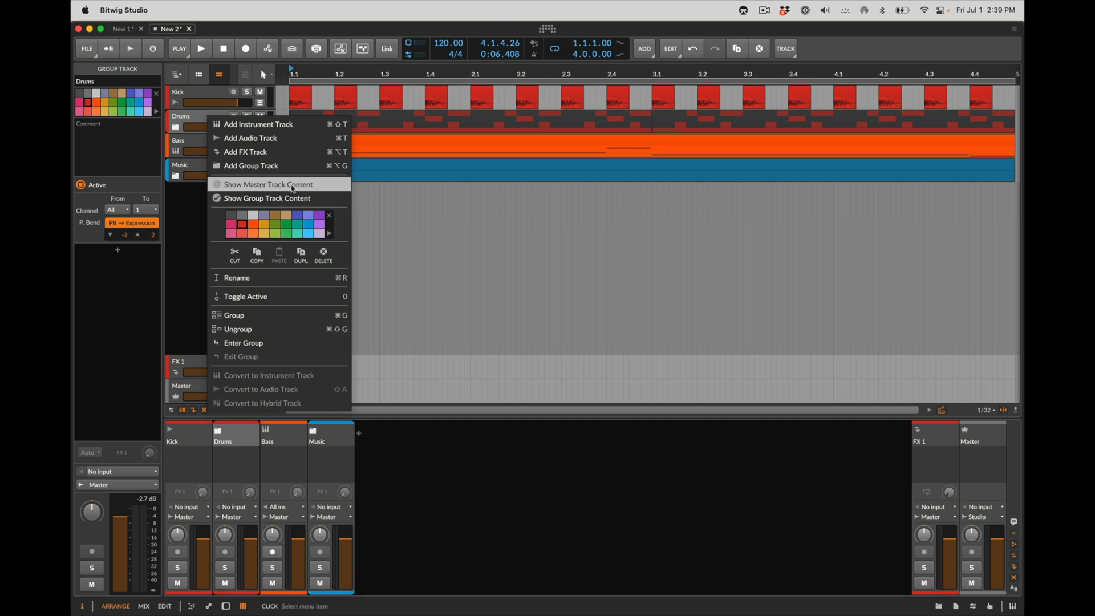
pyautogui.click(267, 198)
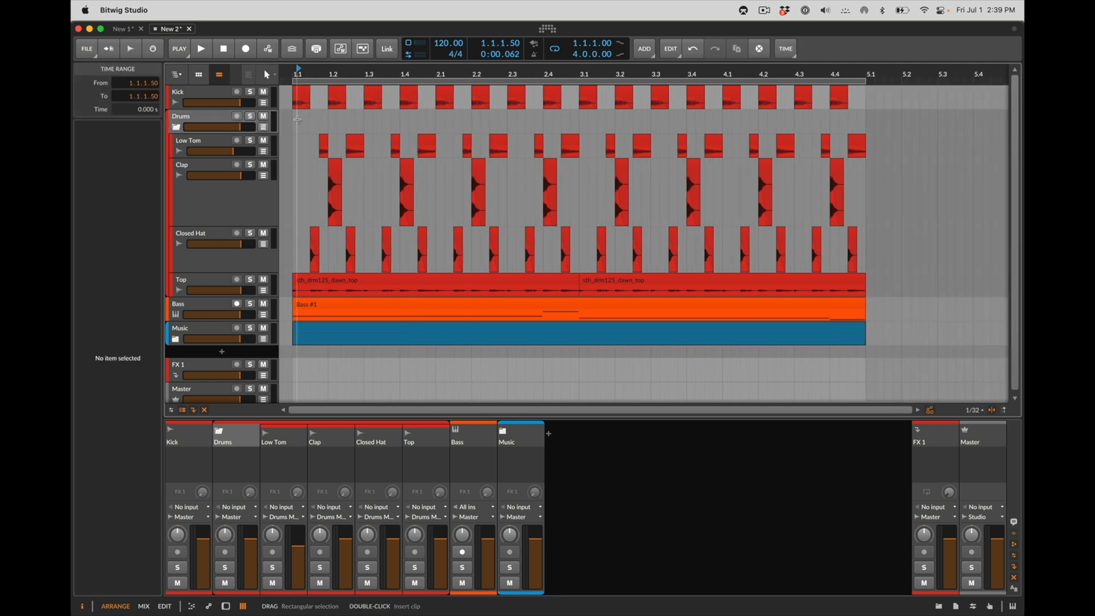
pyautogui.click(363, 120)
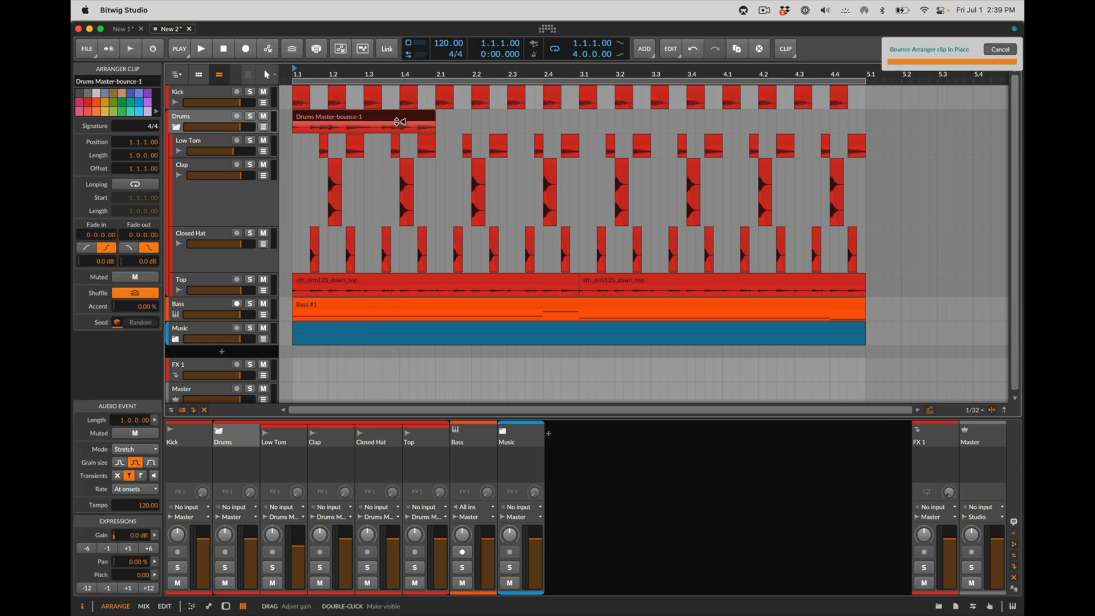
pyautogui.click(201, 48)
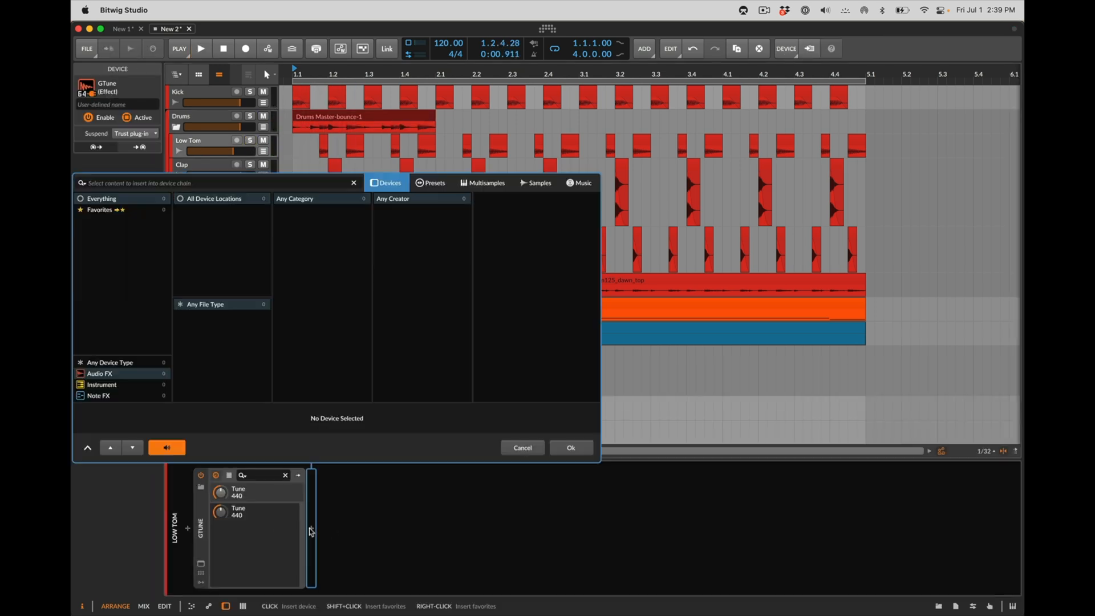
# Select Low Tom through Top in the Drums group and toggle them inactive.
pyautogui.write('abbe')
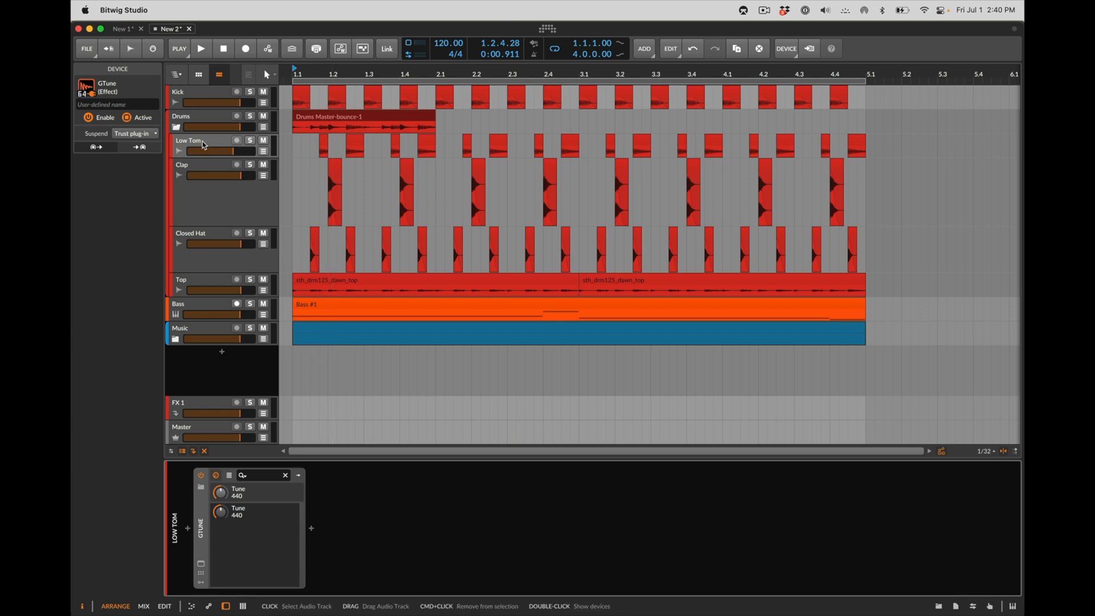
pyautogui.click(188, 140)
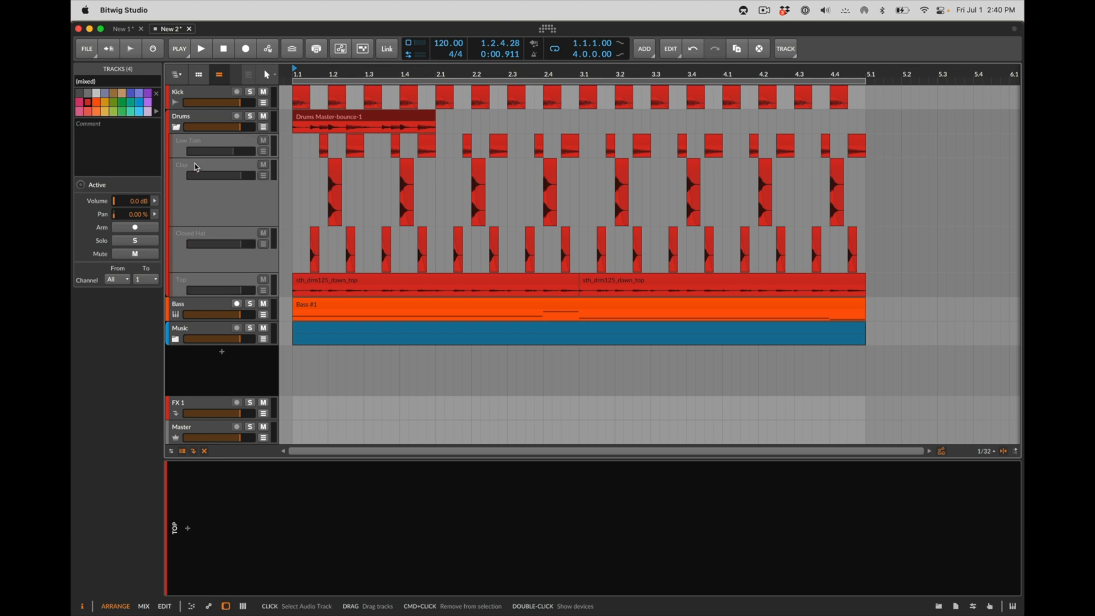
pyautogui.moveTo(614, 411)
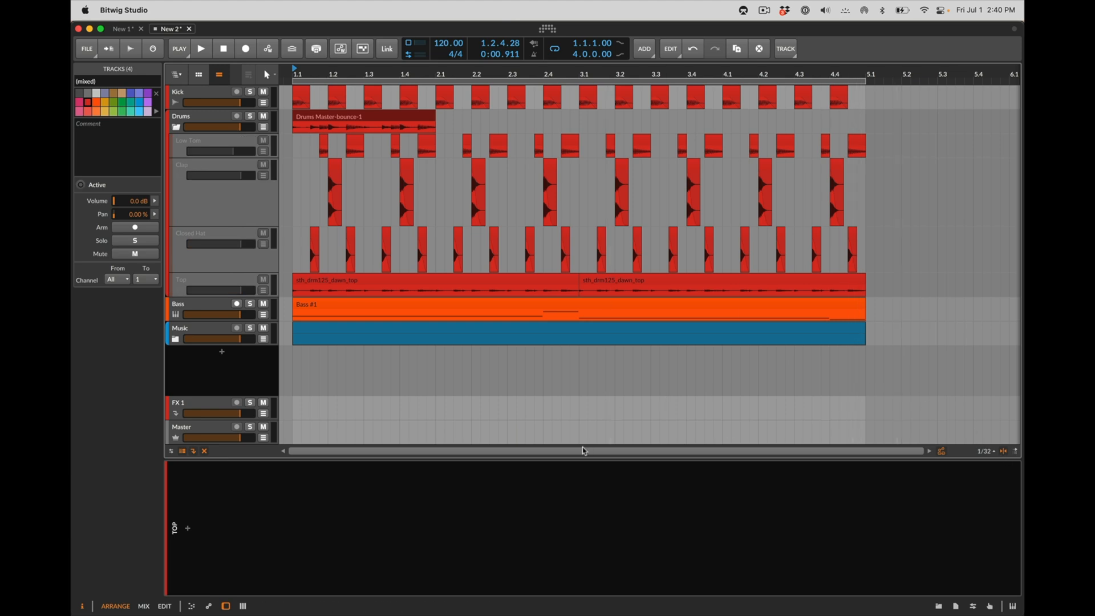
pyautogui.click(143, 605)
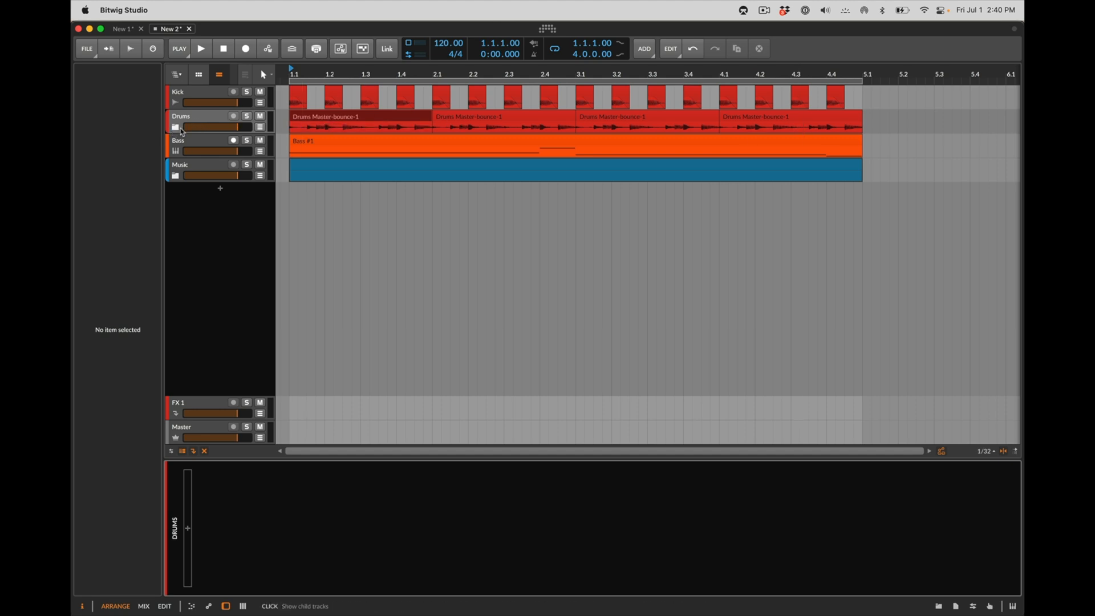
# Expand the Drums group, then collapse it back to its single bounced row.
pyautogui.click(176, 125)
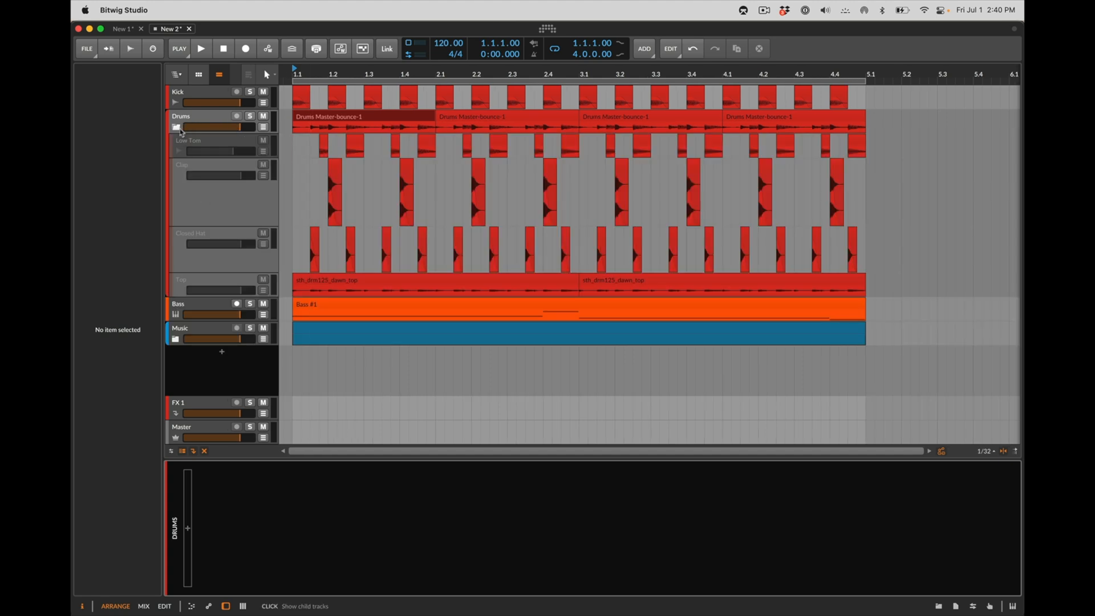
pyautogui.click(175, 128)
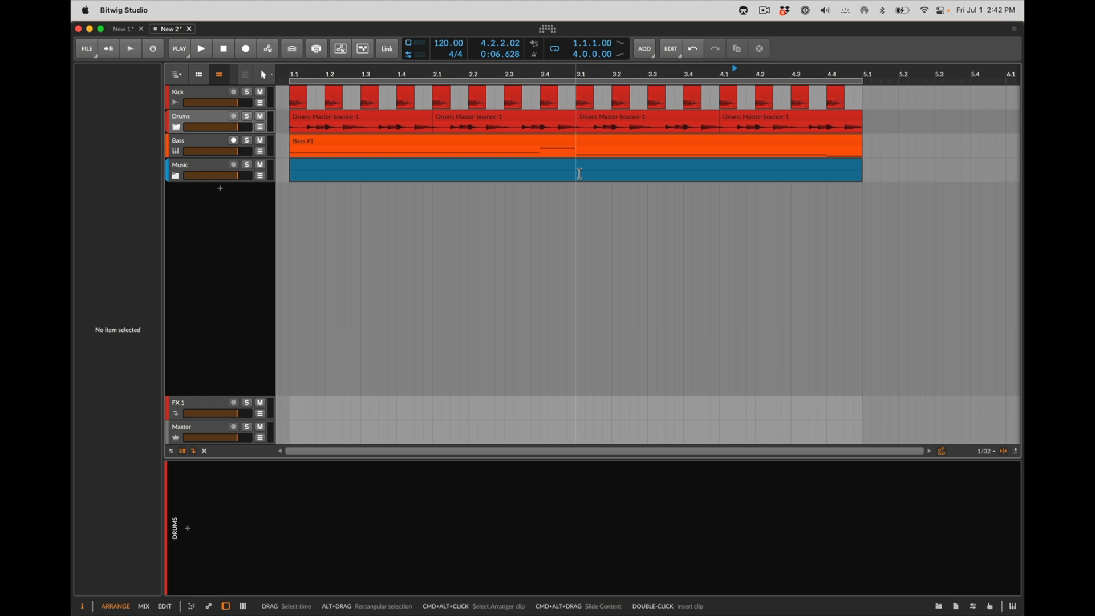
pyautogui.moveTo(517, 173)
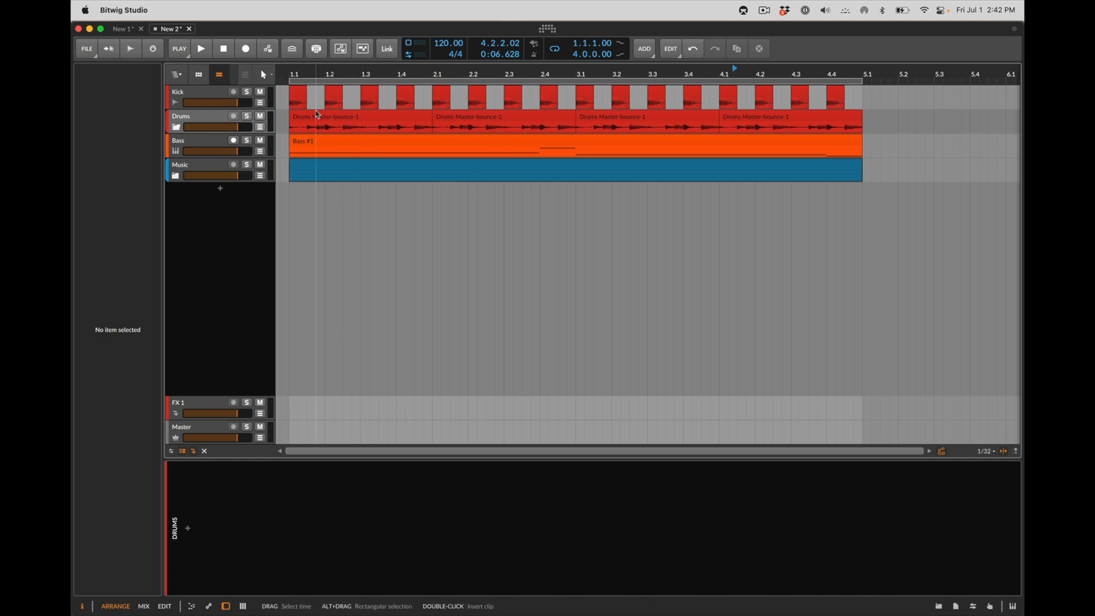
# Change the audio driver model from JACK to Core Audio and apply it now.
pyautogui.click(322, 120)
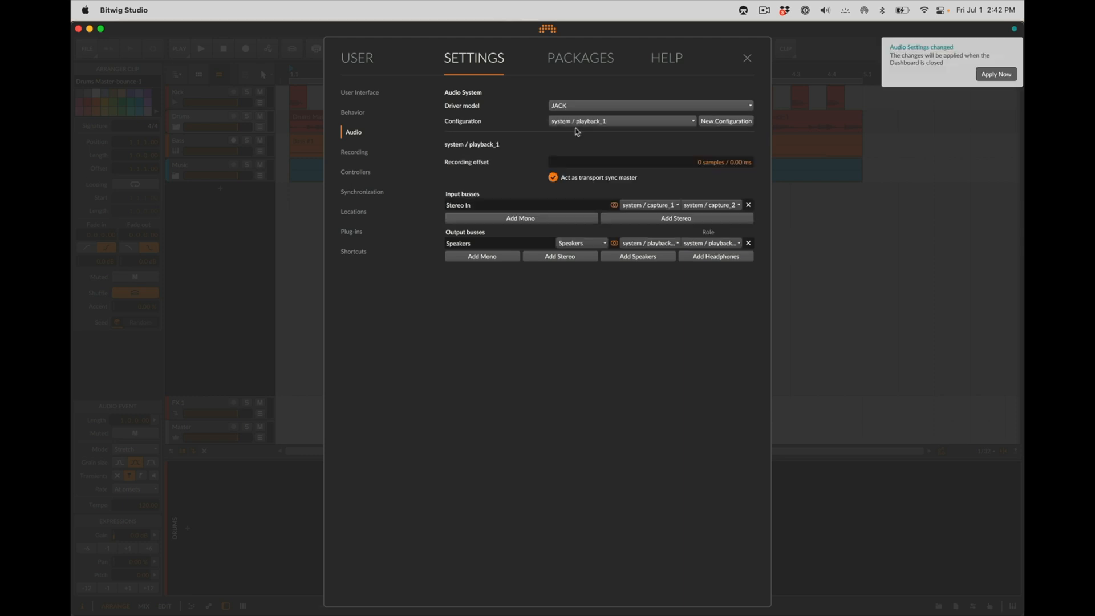
pyautogui.moveTo(606, 142)
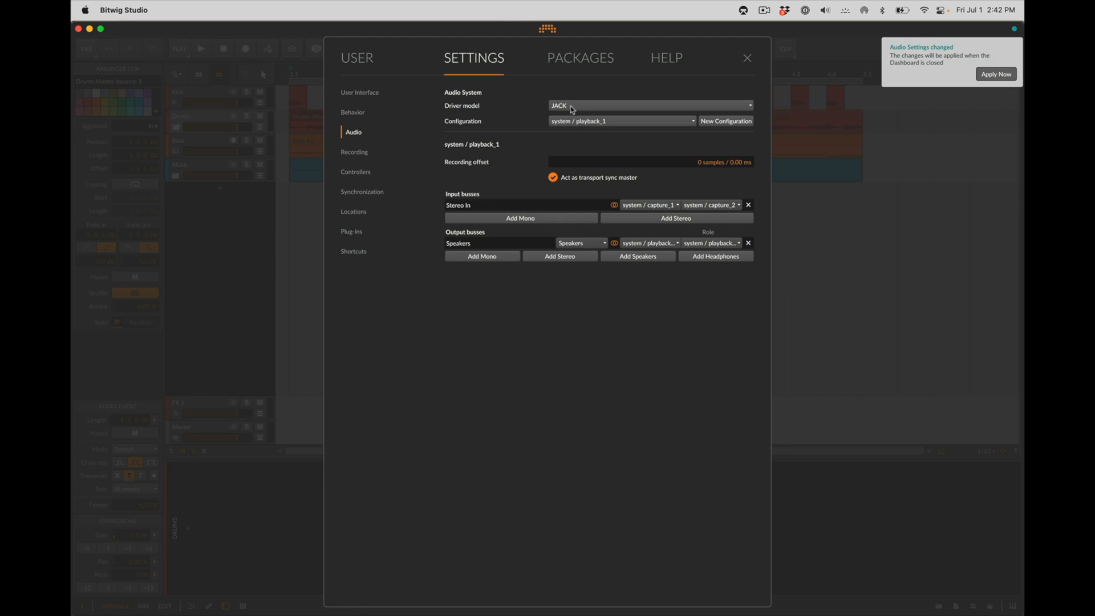
pyautogui.click(650, 105)
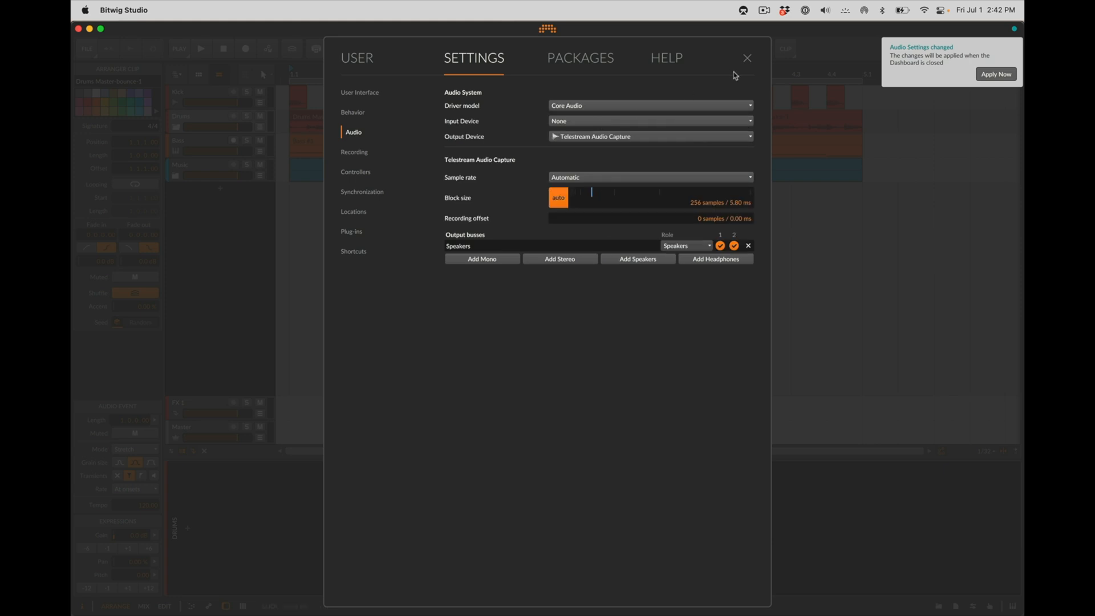
pyautogui.click(747, 58)
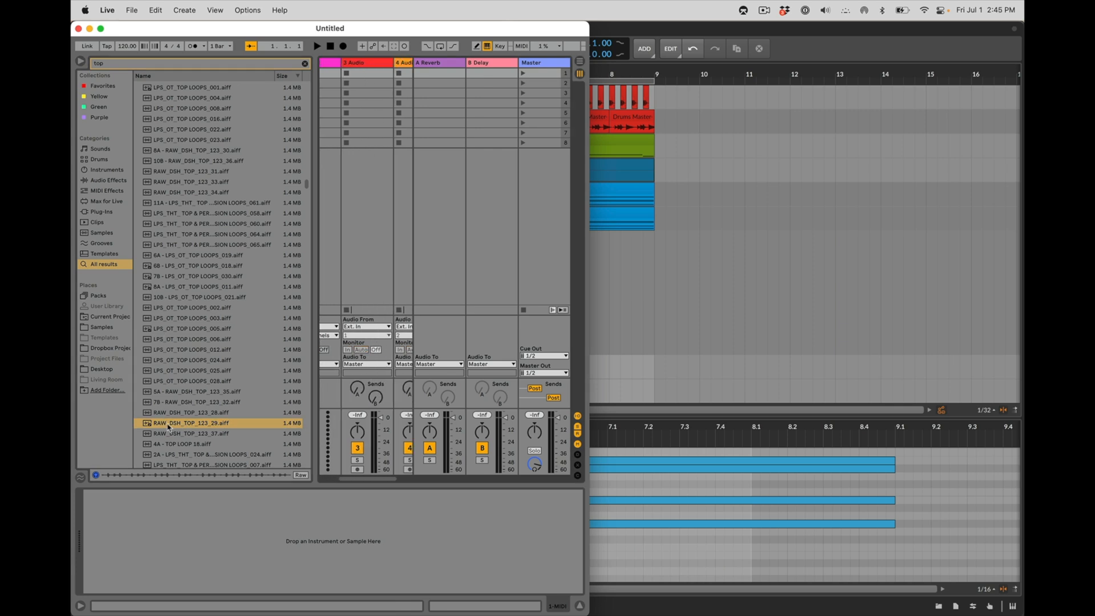
# Load RAW_DSH_TOP_123_29.aiff onto an Ableton audio track and freeze that track.
pyautogui.moveTo(188, 422); pyautogui.dragTo(369, 103)
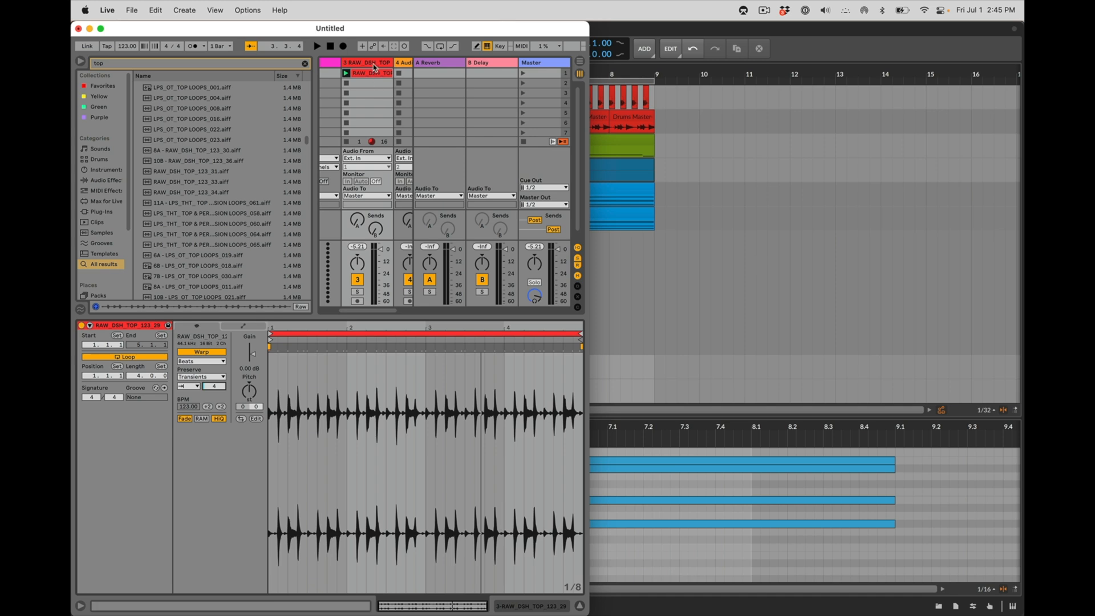
pyautogui.moveTo(577, 266)
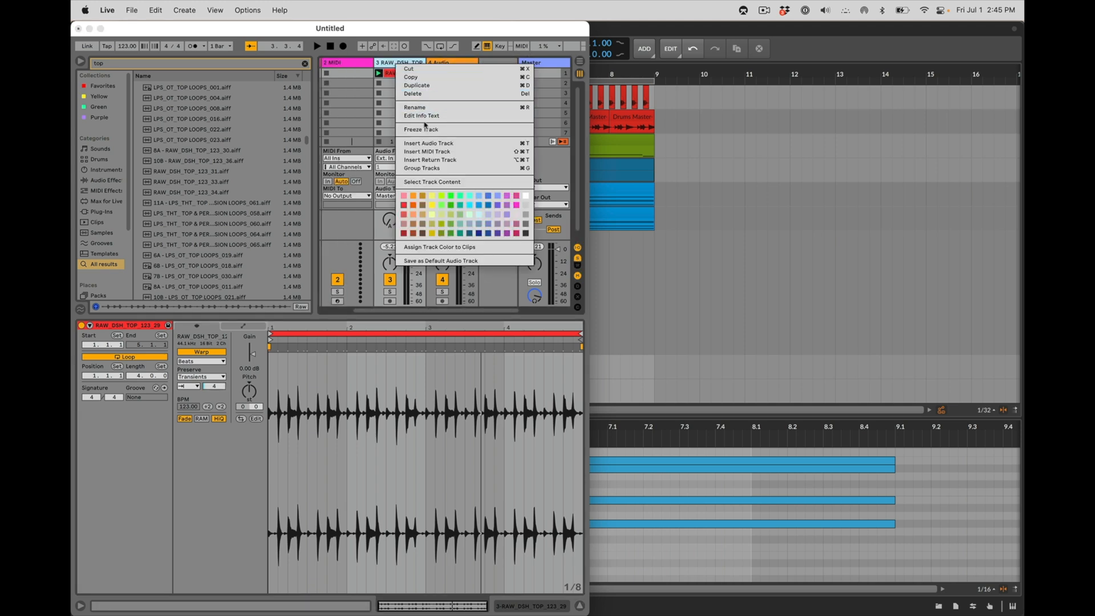
pyautogui.click(422, 129)
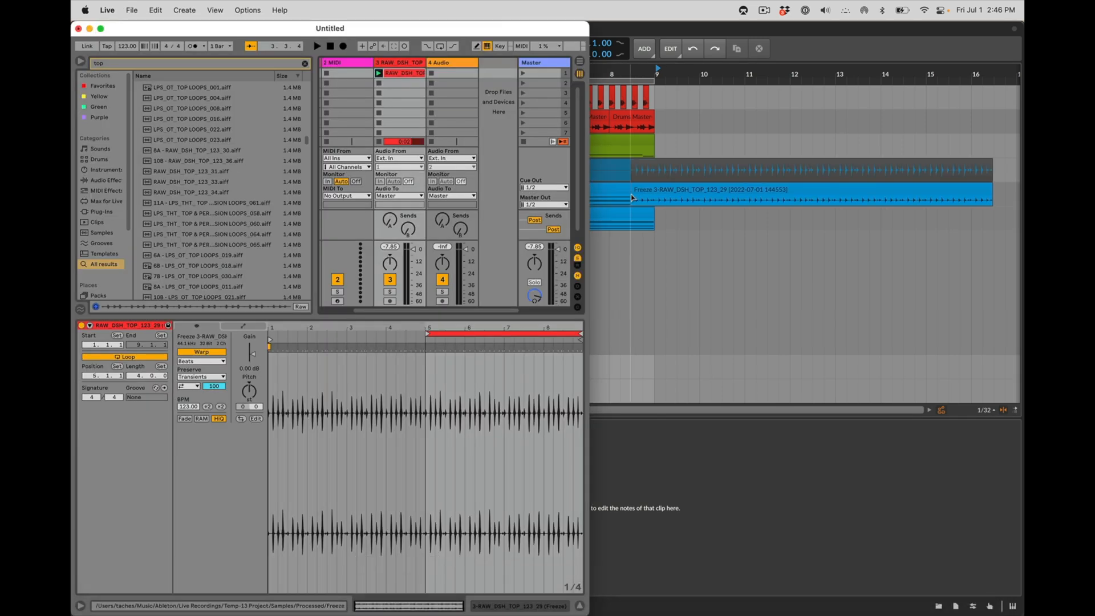
# Switch to Bitwig so the frozen top loop lands on its own new audio track.
pyautogui.press('cmd+tab')
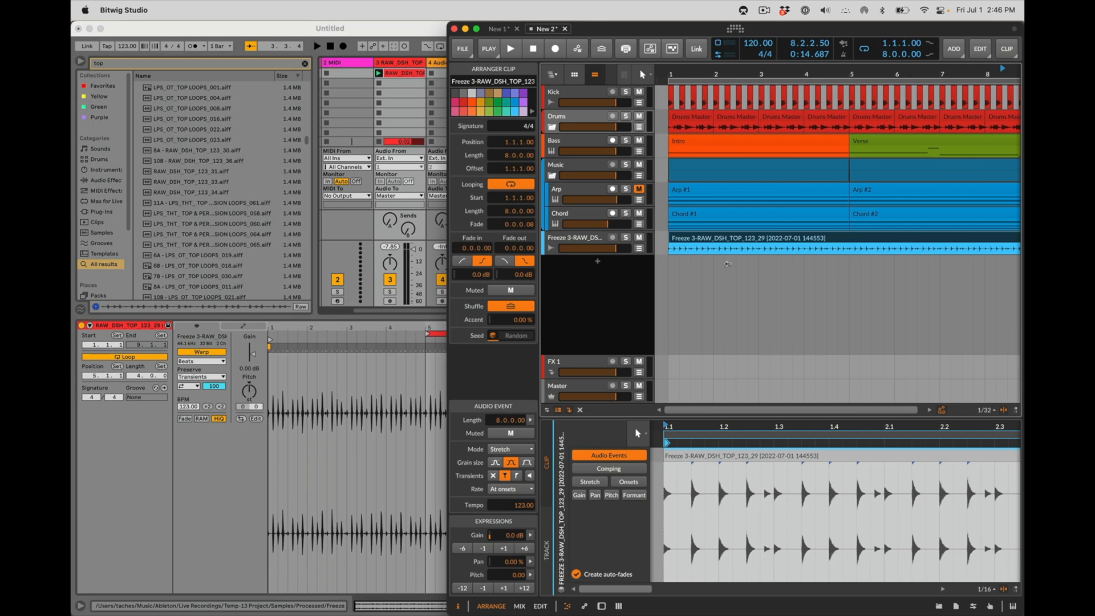
pyautogui.moveTo(486, 275)
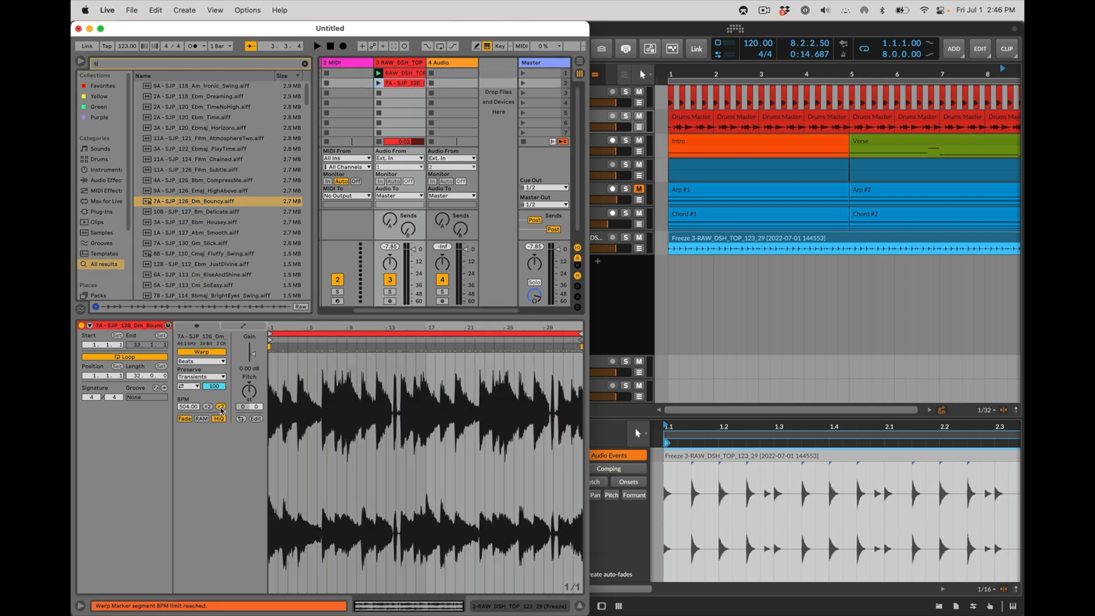
# Set the 7A - SJP_126_Dm_Bouncy loop to Texture warping and freeze its track.
pyautogui.click(201, 360)
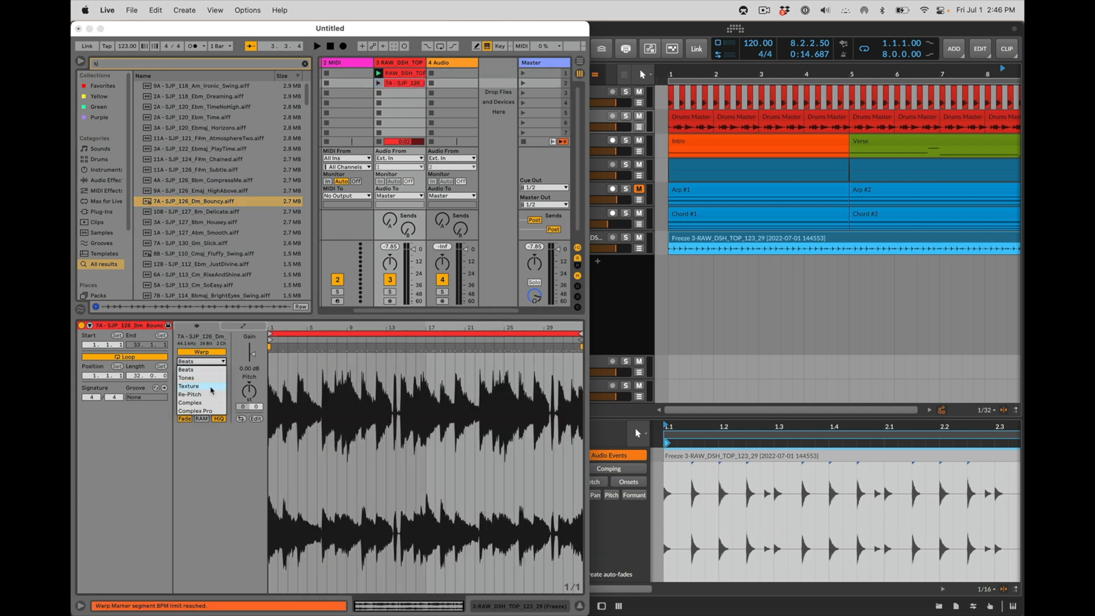
pyautogui.click(188, 386)
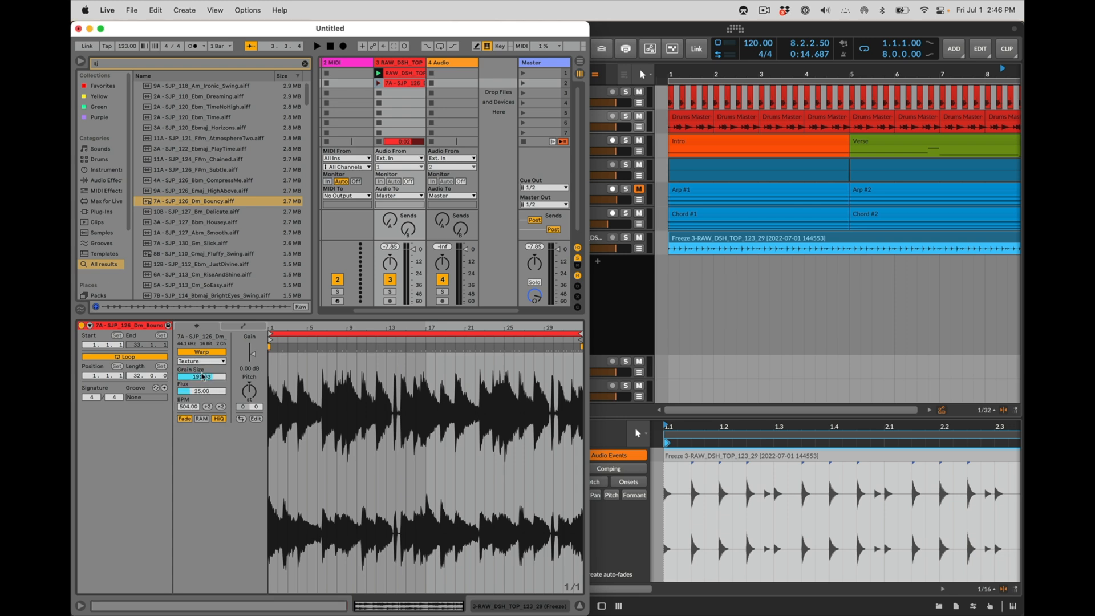
pyautogui.rightClick(399, 61)
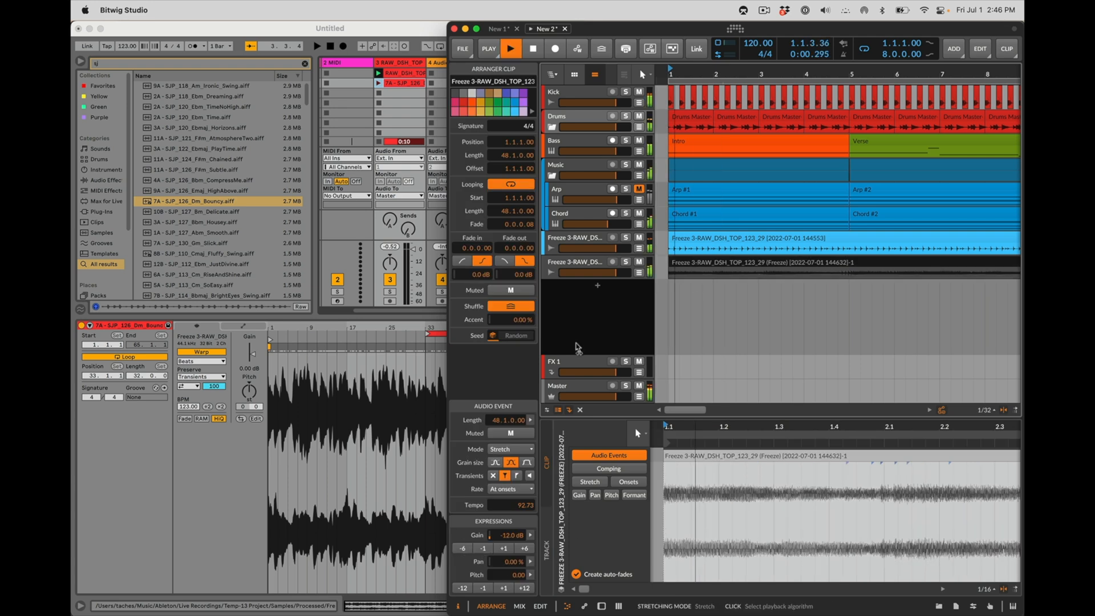
# Select the second Freeze track header so the texture-warped track can be deleted.
pyautogui.click(511, 48)
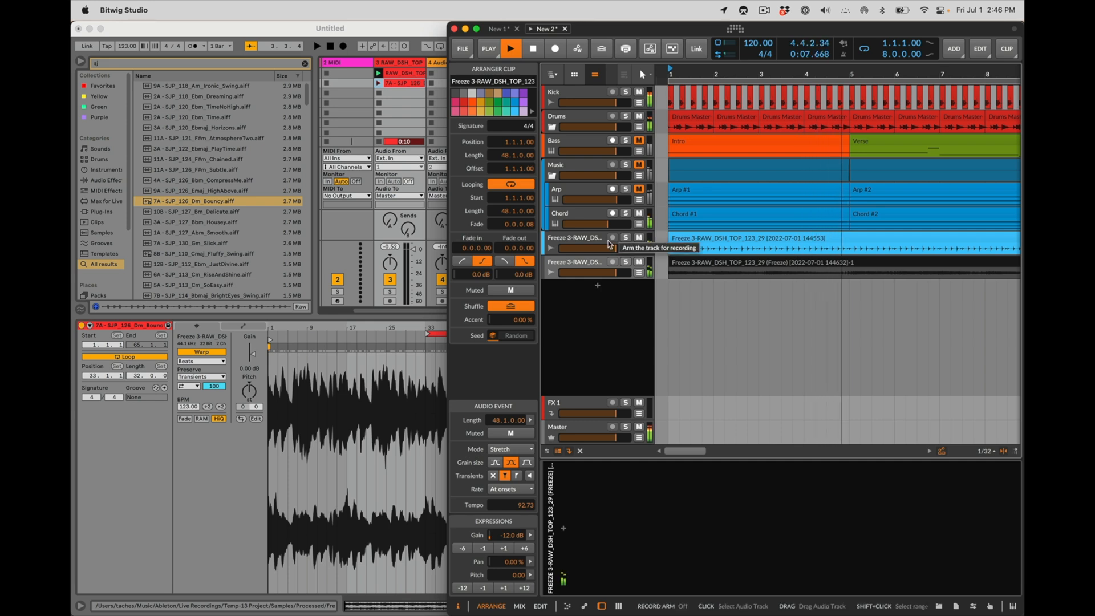
pyautogui.click(511, 48)
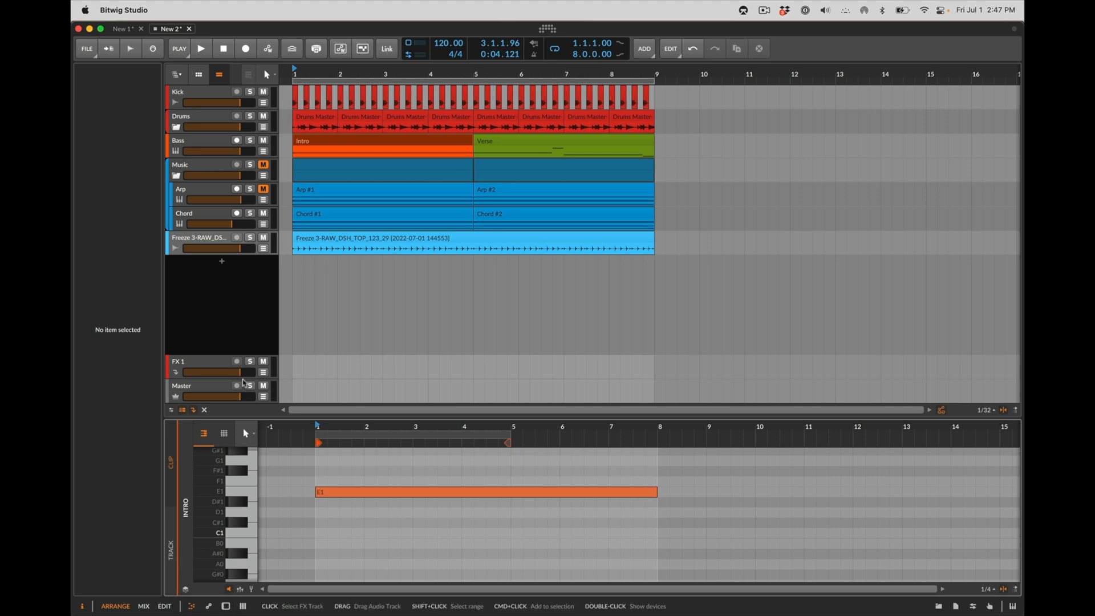
# Select the Intro bass clip and enlarge the note editor to fill the window.
pyautogui.click(361, 117)
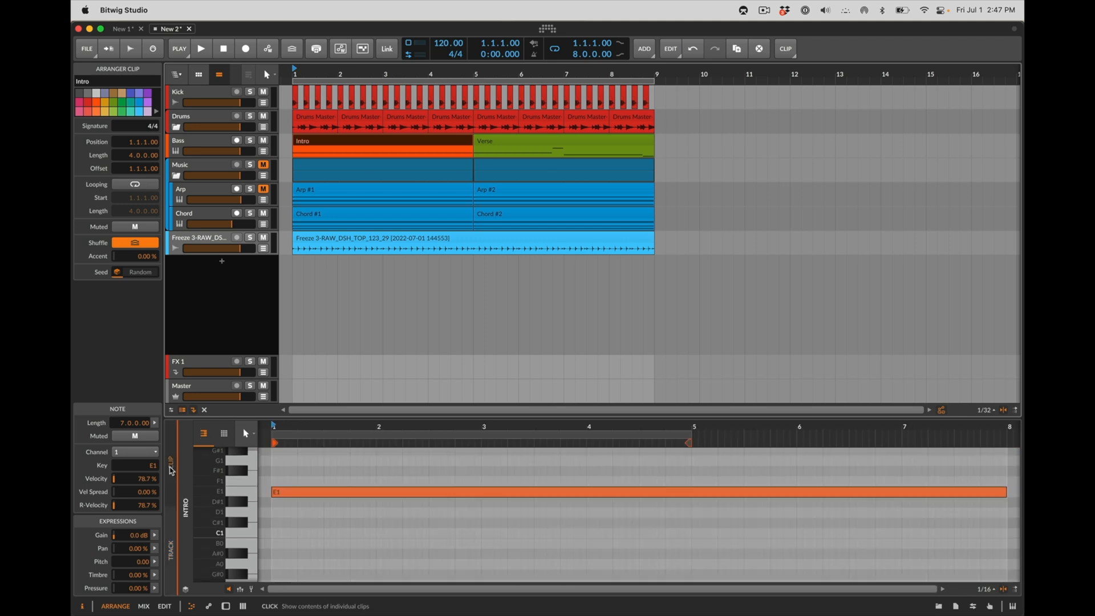
pyautogui.moveTo(183, 485)
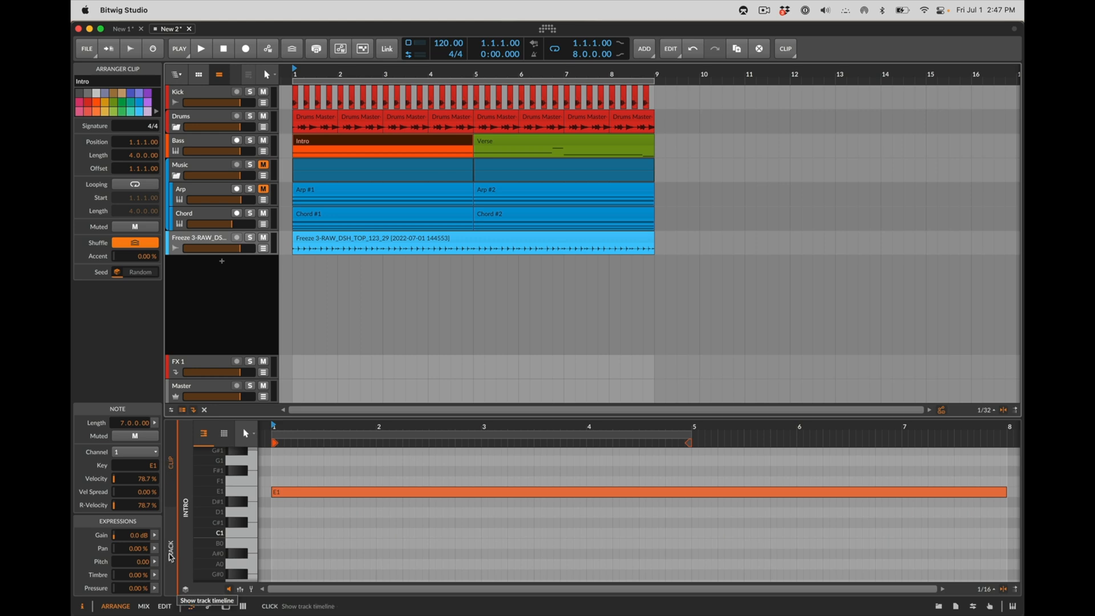
pyautogui.moveTo(293, 95)
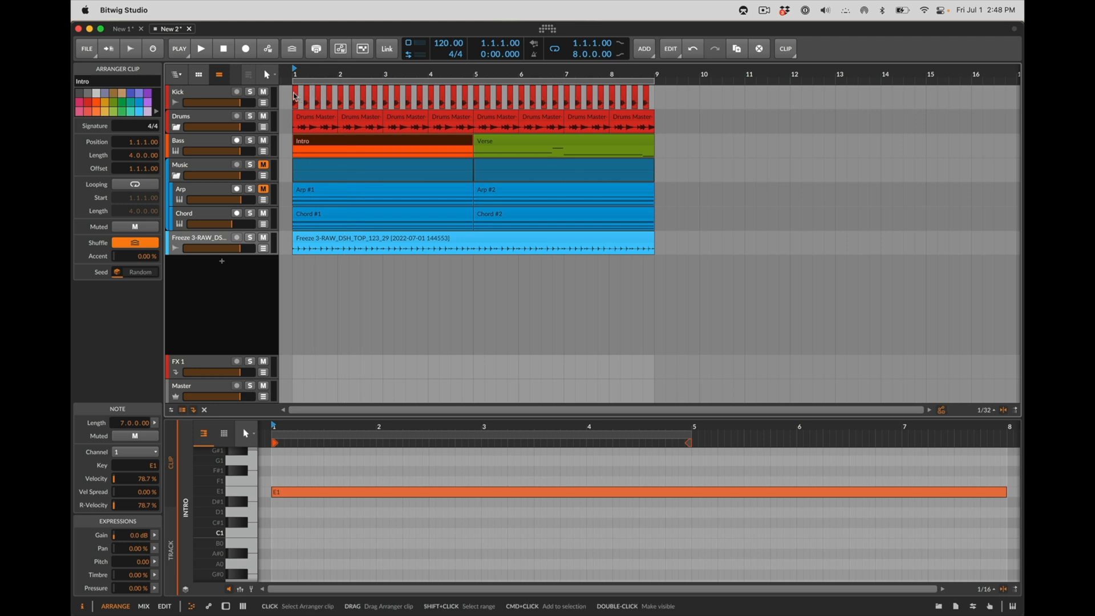
pyautogui.moveTo(282, 463)
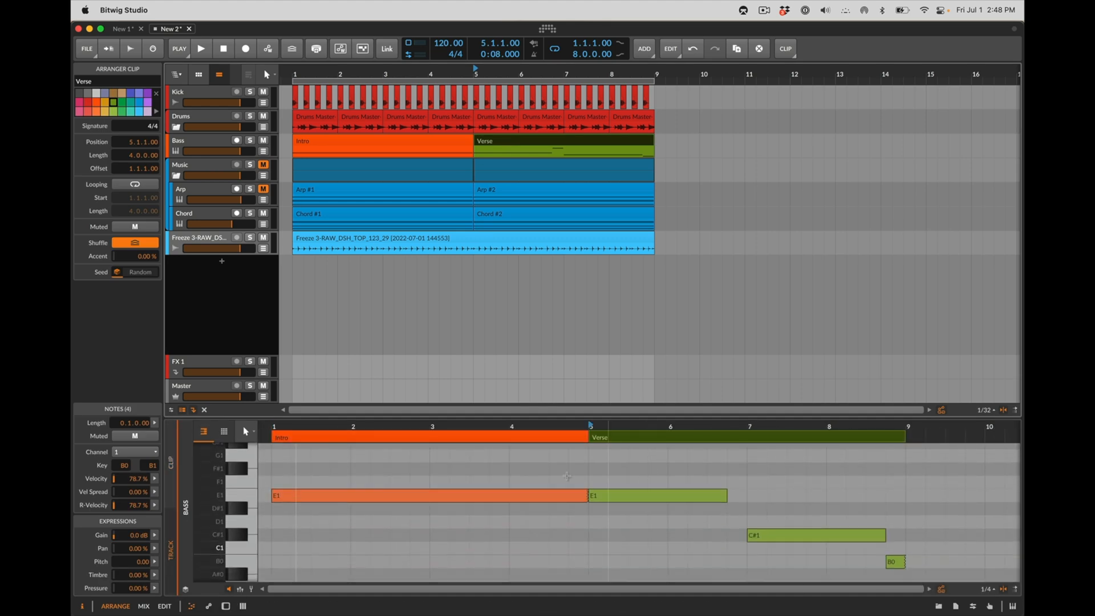
pyautogui.moveTo(470, 458); pyautogui.dragTo(586, 457)
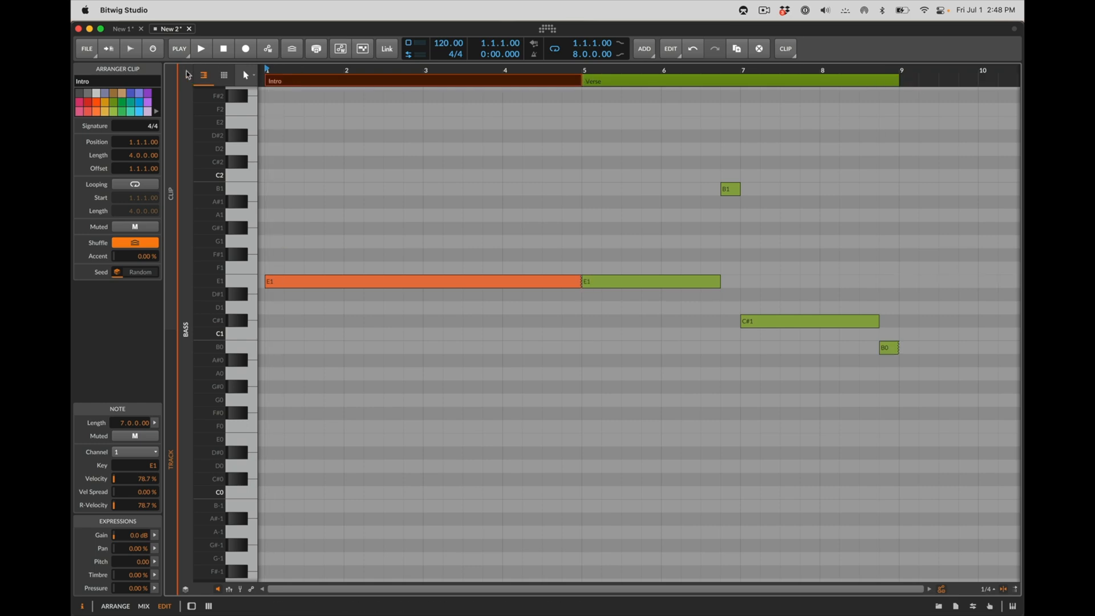
pyautogui.moveTo(189, 79)
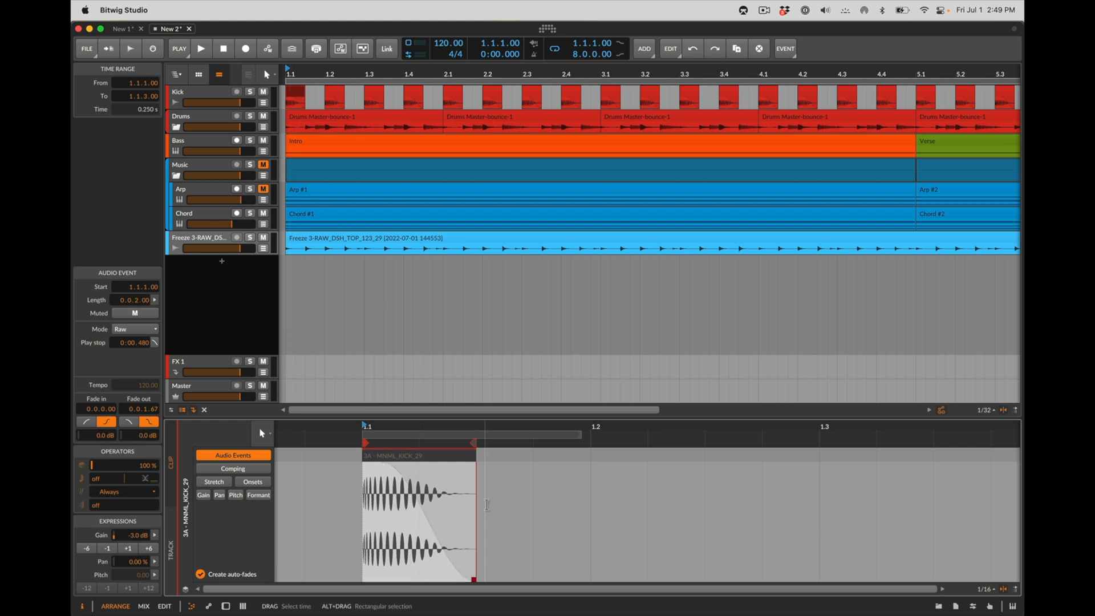
# Select all Kick track clips so the editor shows all 32 events, then play the arrangement.
pyautogui.click(301, 94)
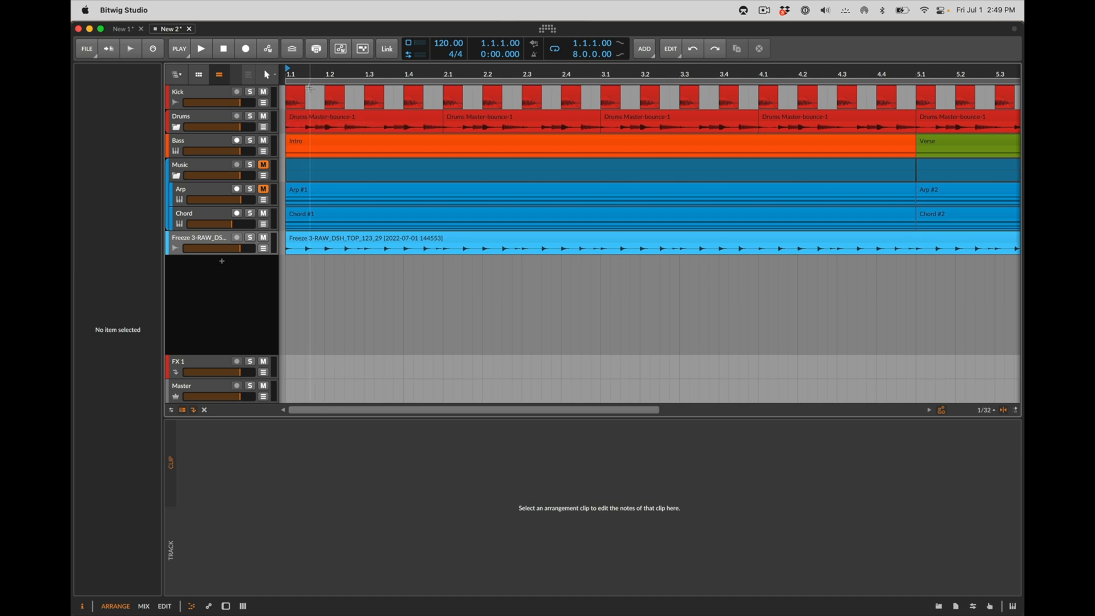
pyautogui.click(293, 98)
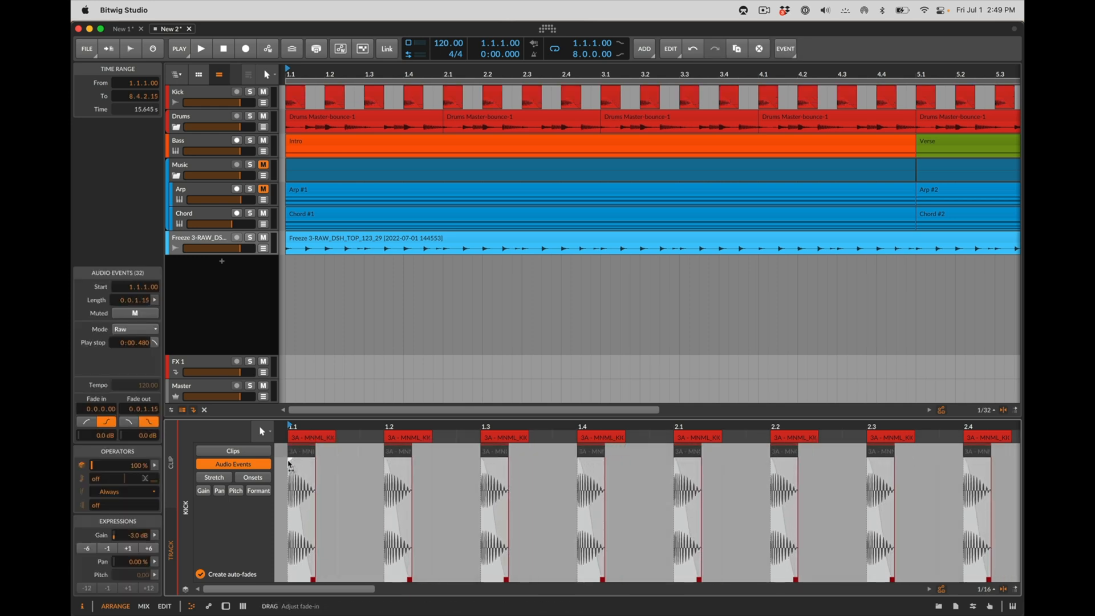
pyautogui.click(201, 48)
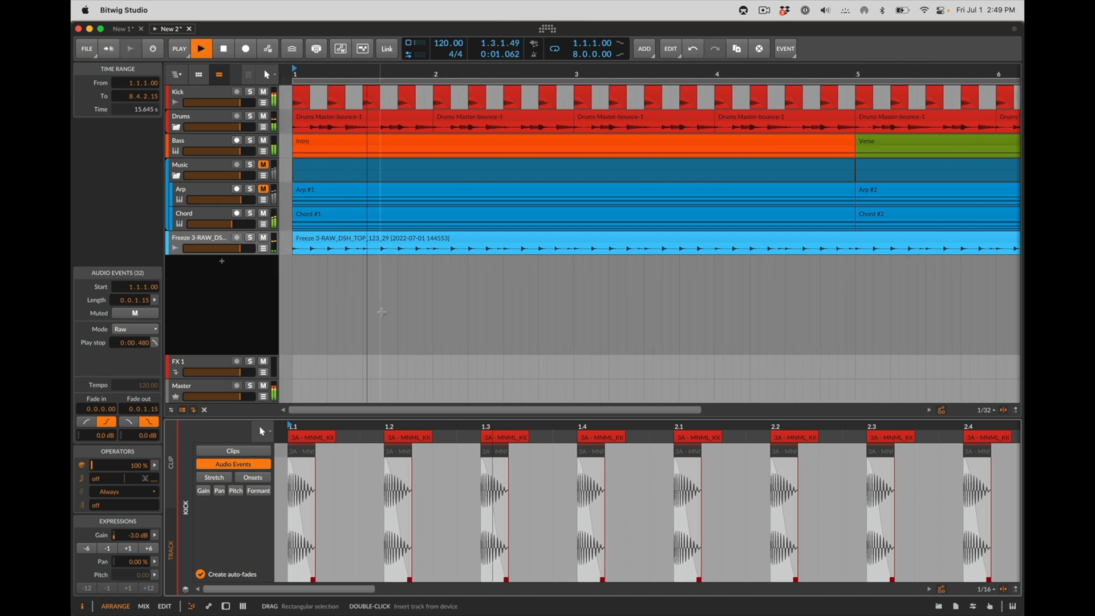